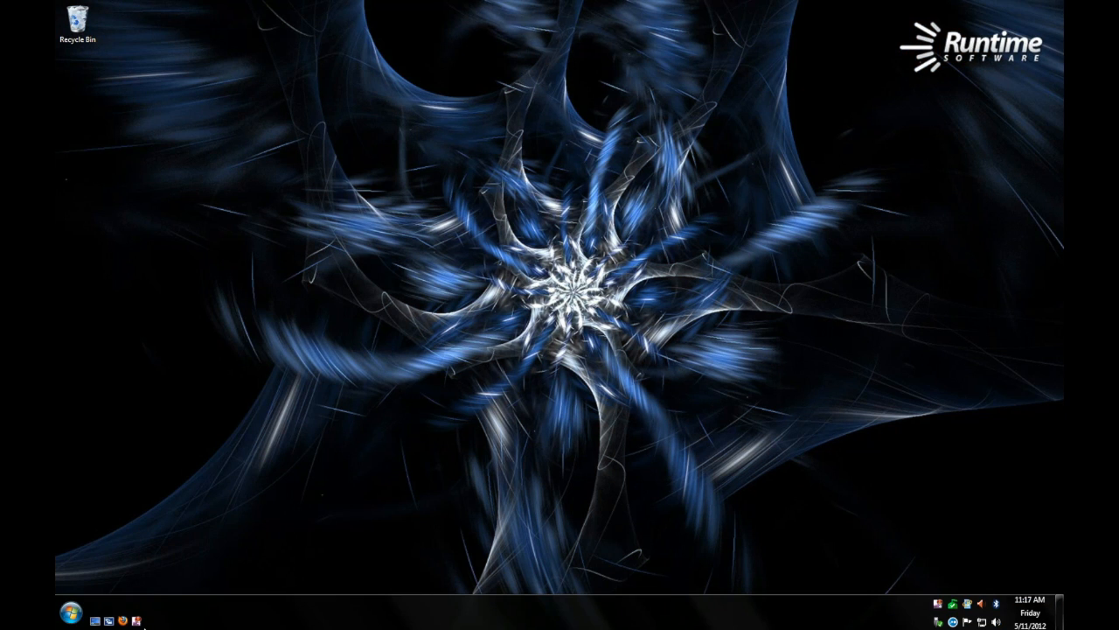
pyautogui.moveTo(245, 460)
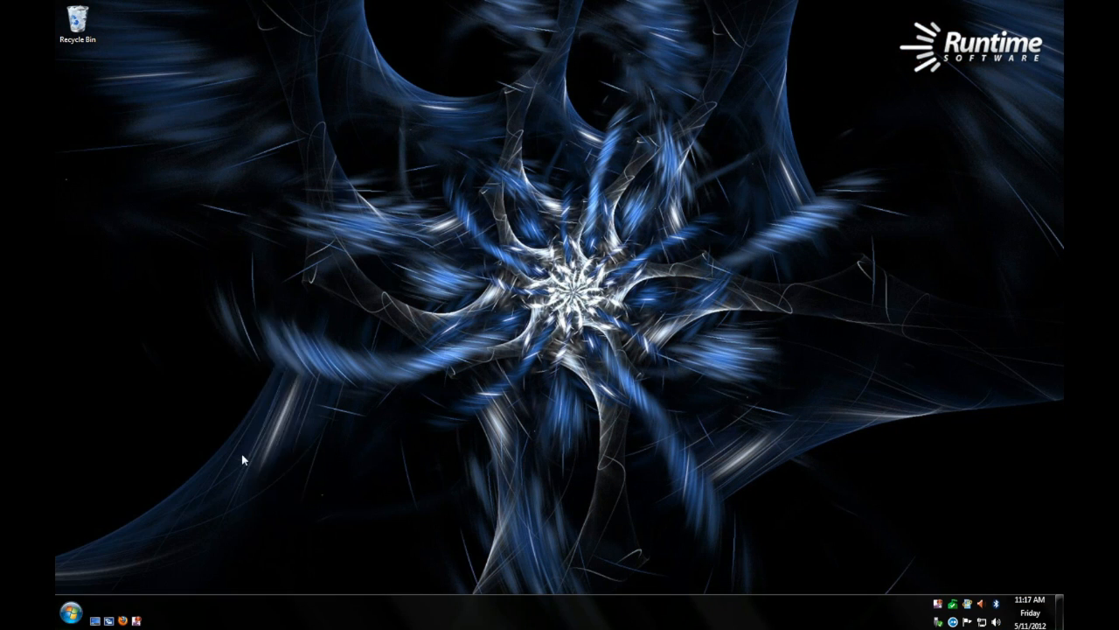
# Play Fleetwood Mac's Dont Stop from the Music (Z:) drive's Rumors album, then close the player.
pyautogui.click(101, 619)
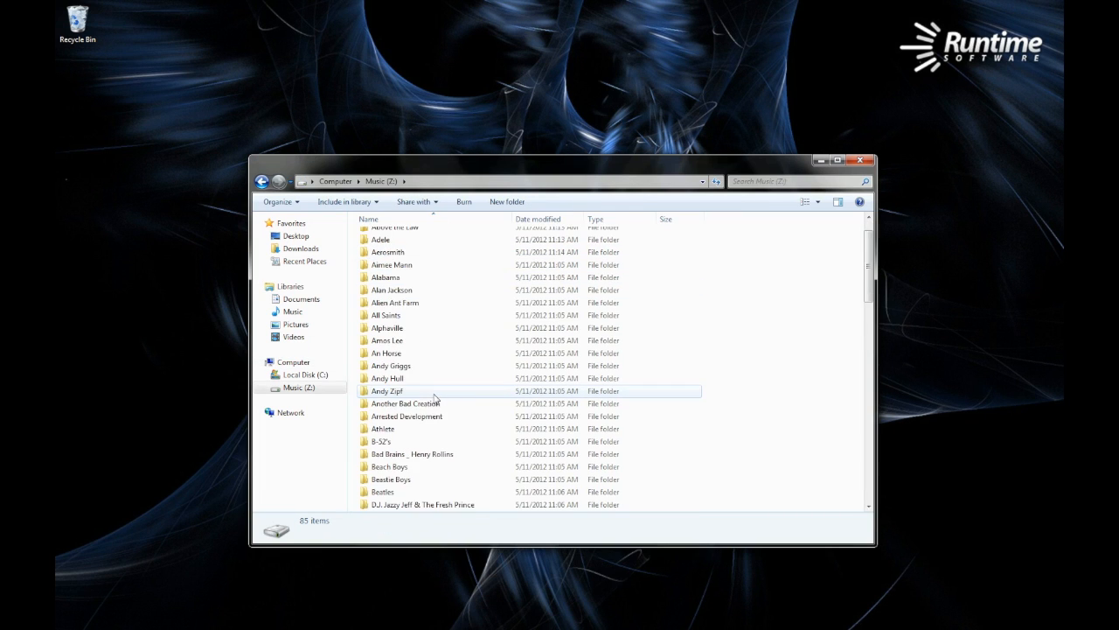
pyautogui.scroll(-3)
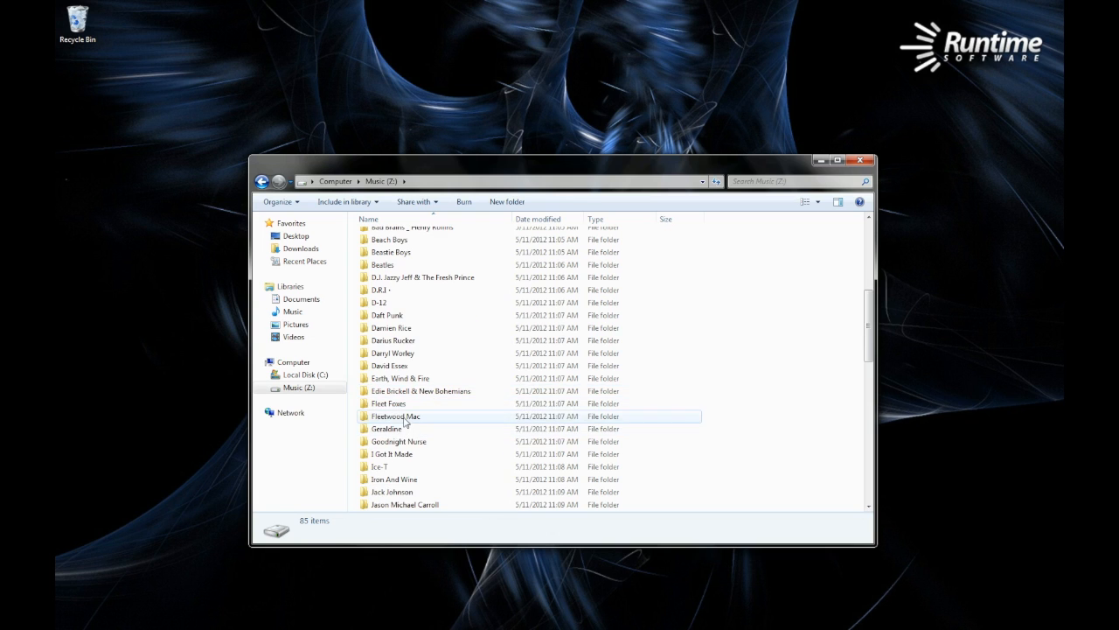
pyautogui.doubleClick(395, 416)
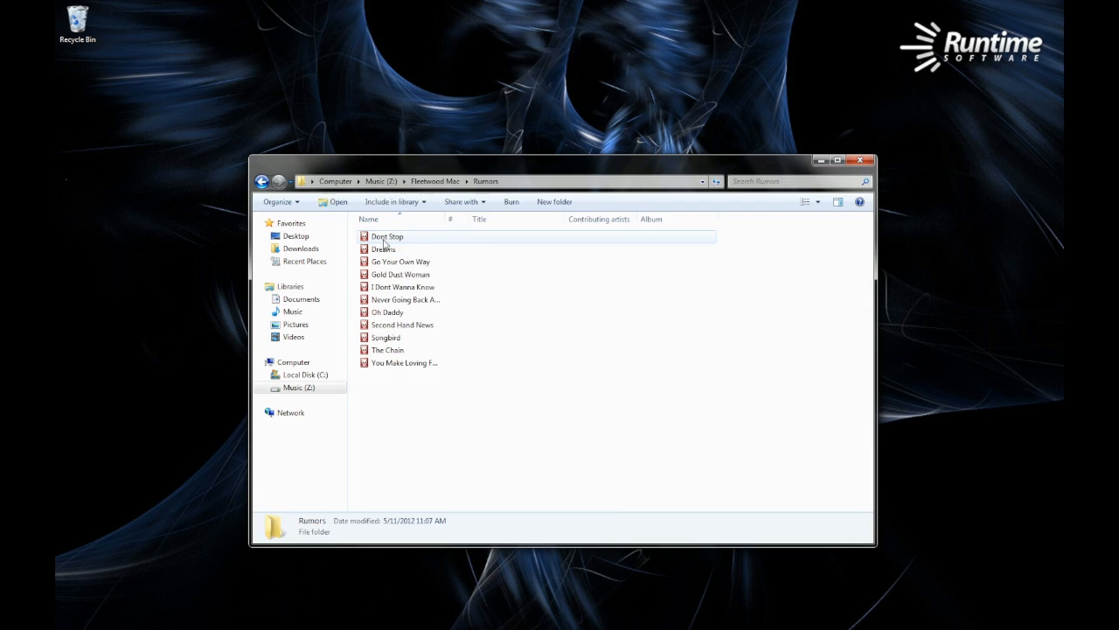
pyautogui.doubleClick(388, 236)
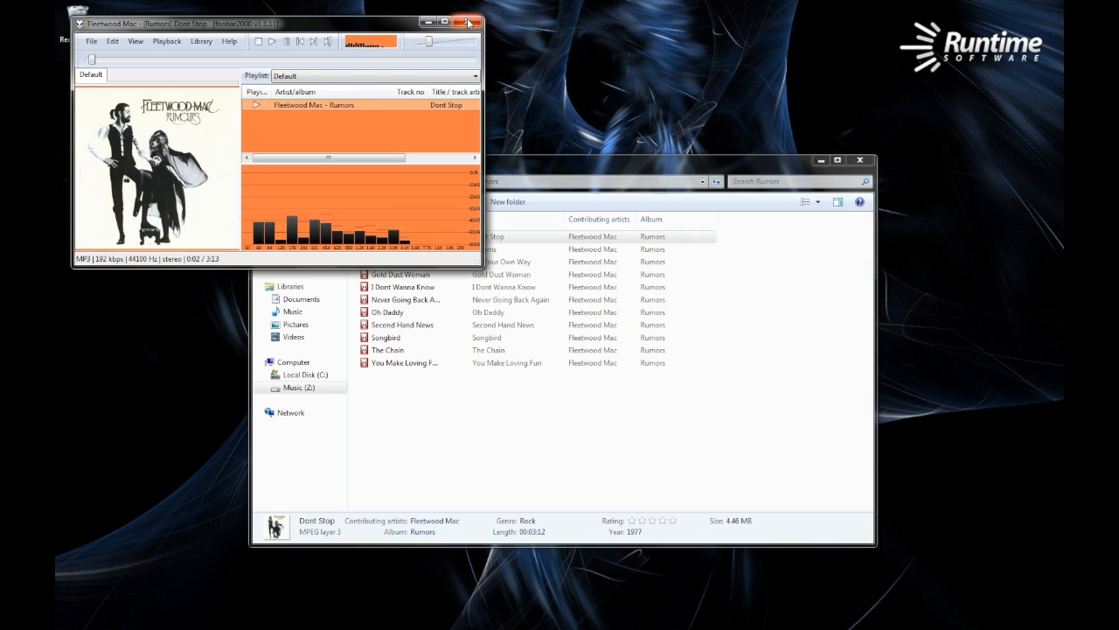
pyautogui.click(469, 21)
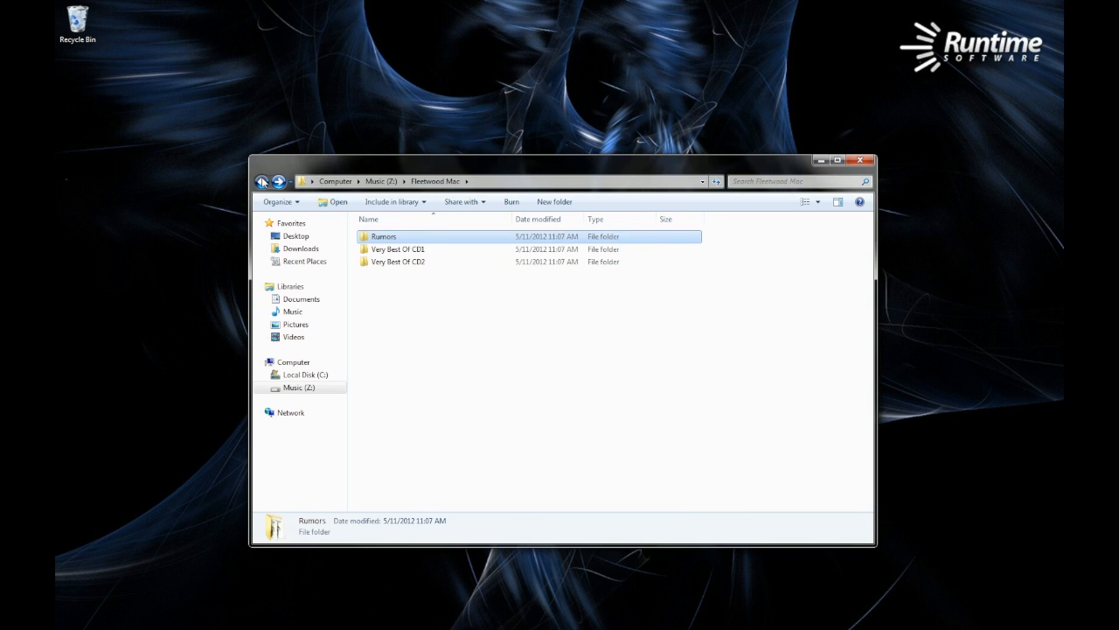
# Play Johnny Cash's I Walk the Line from Greatest Hits, close the player and return to the drive list.
pyautogui.click(261, 180)
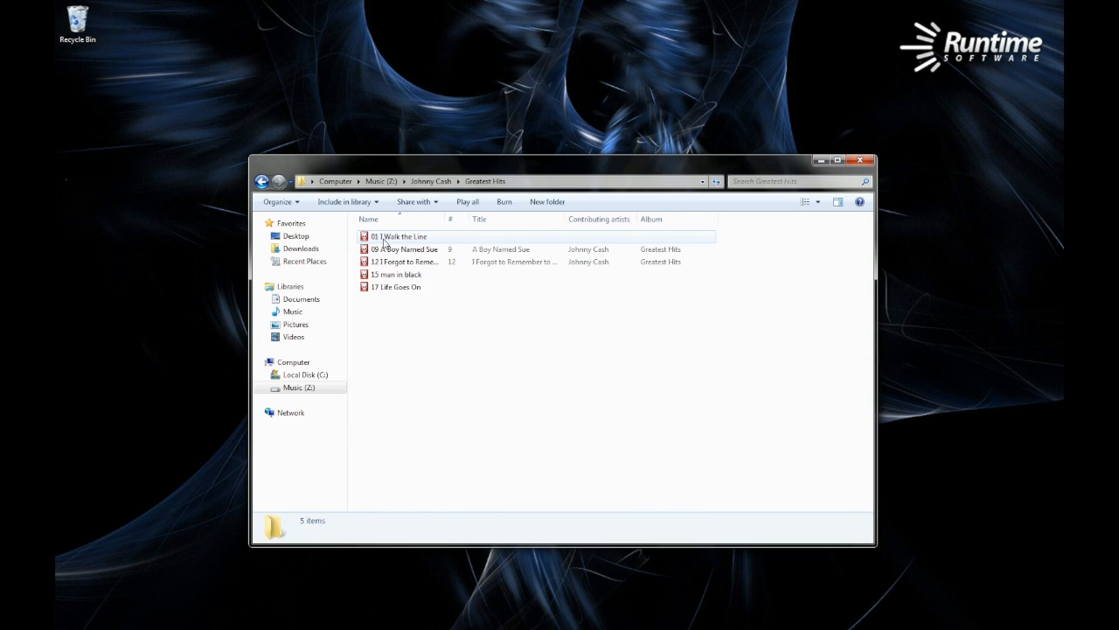
pyautogui.doubleClick(398, 236)
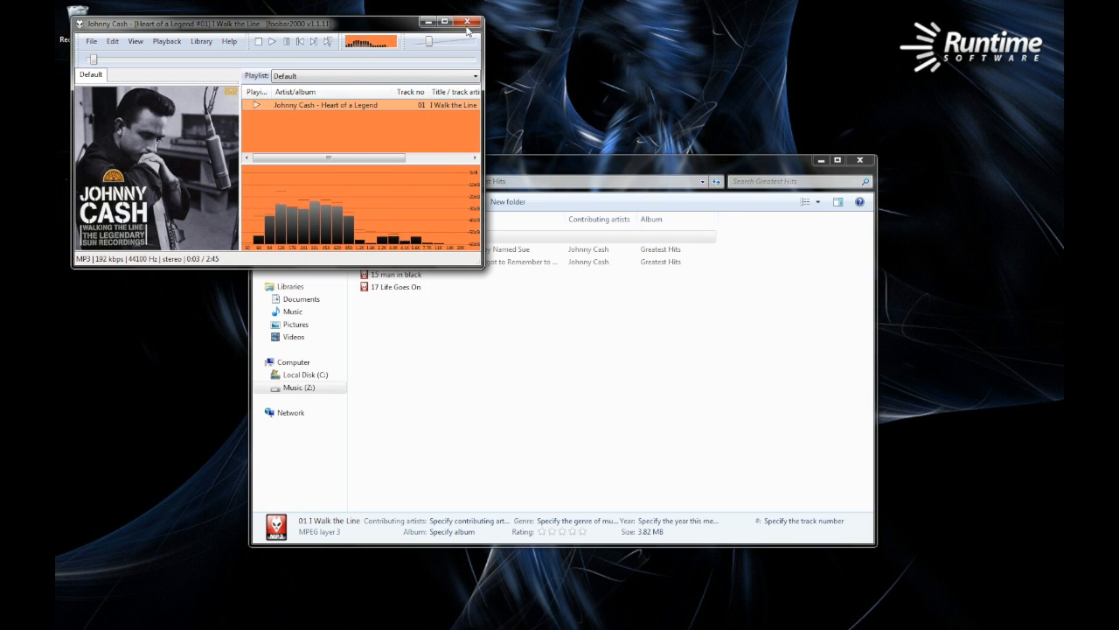
pyautogui.click(469, 21)
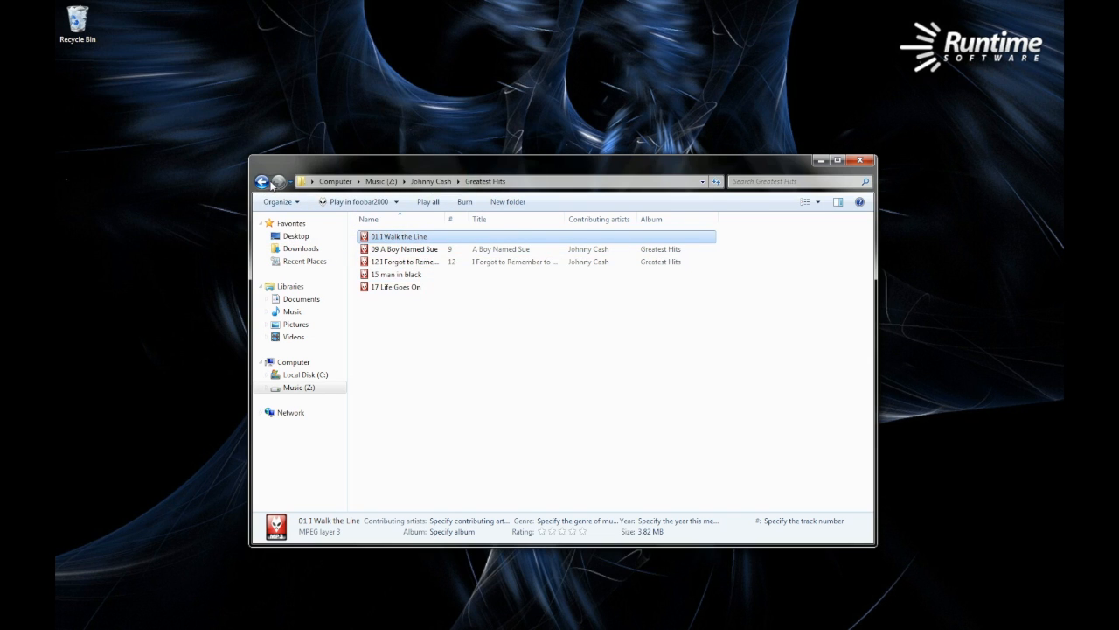
pyautogui.click(261, 180)
pyautogui.write('di')
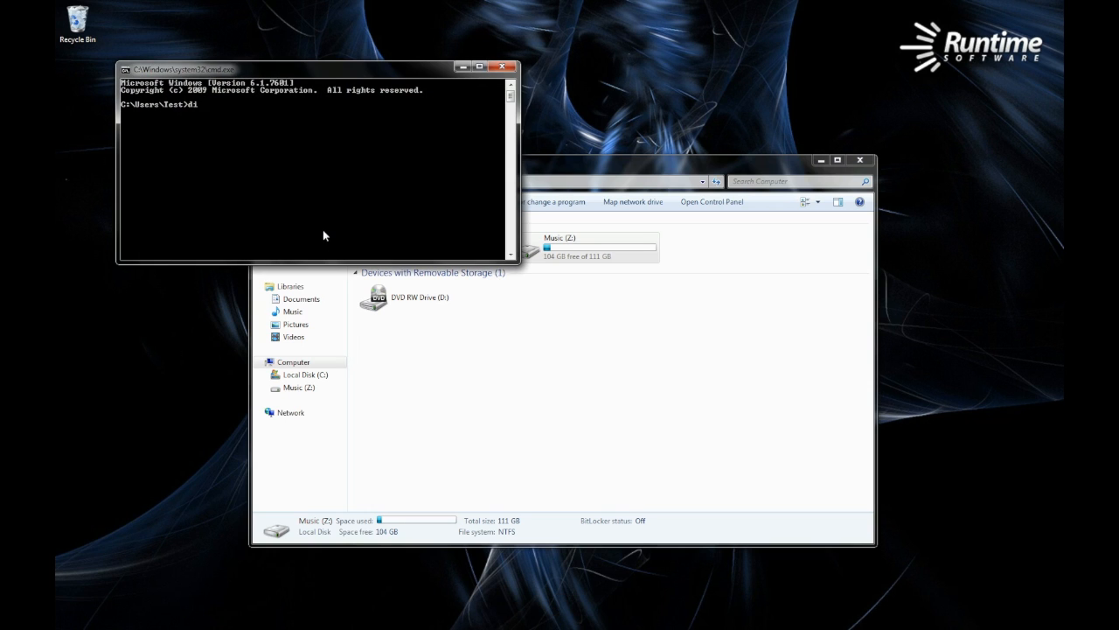
# Launch DiskPart and list the computer's disks.
pyautogui.write('skpart')
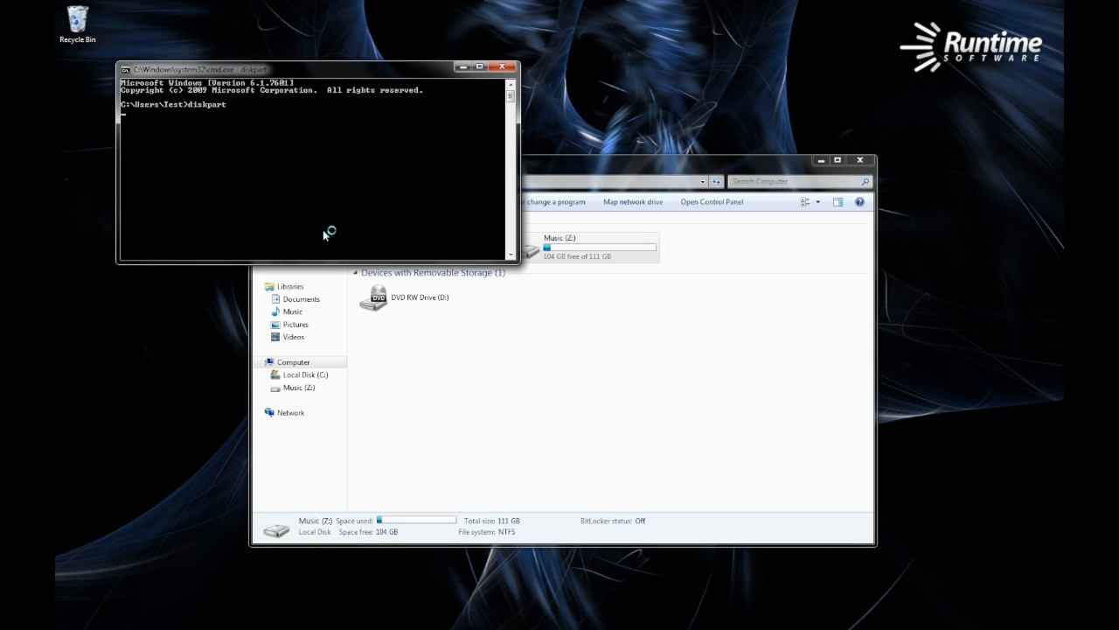
pyautogui.press('Return')
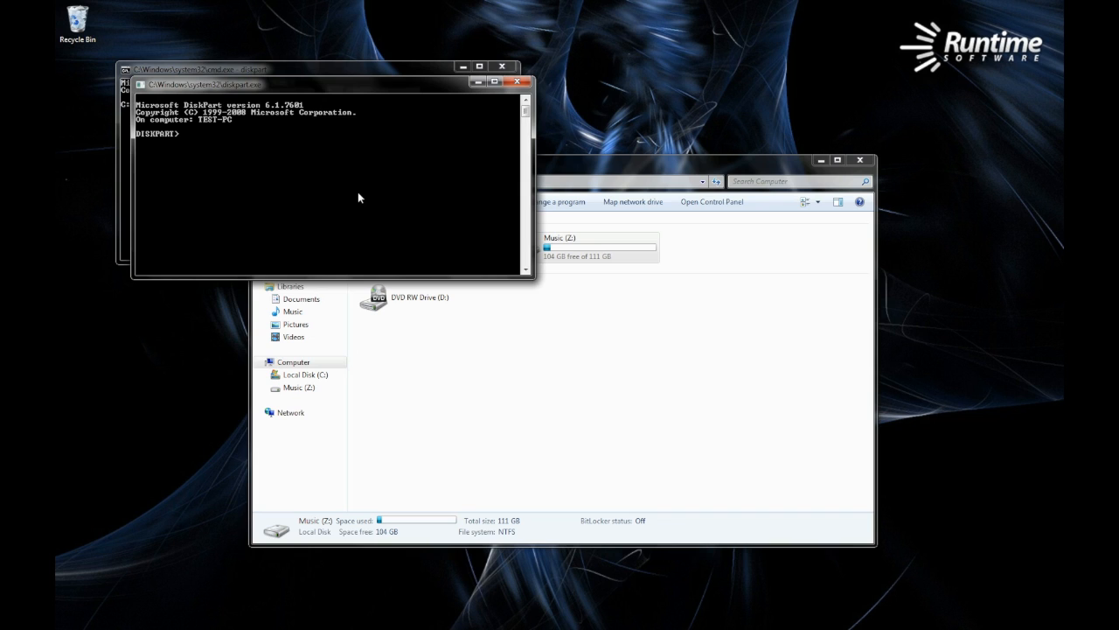
pyautogui.write('list')
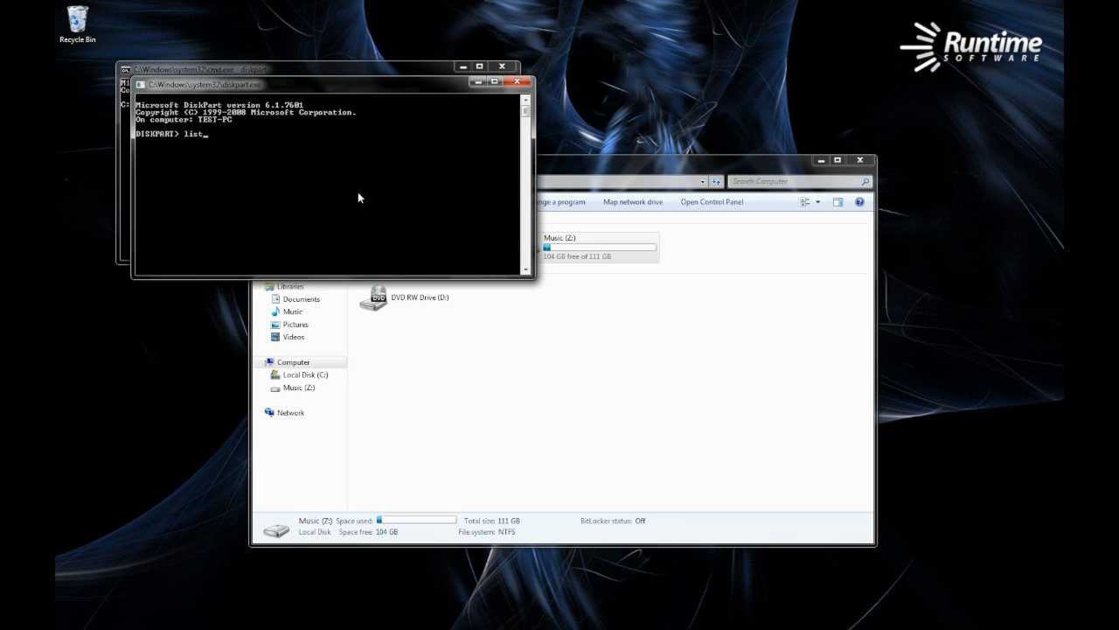
pyautogui.write('disk')
pyautogui.write('select')
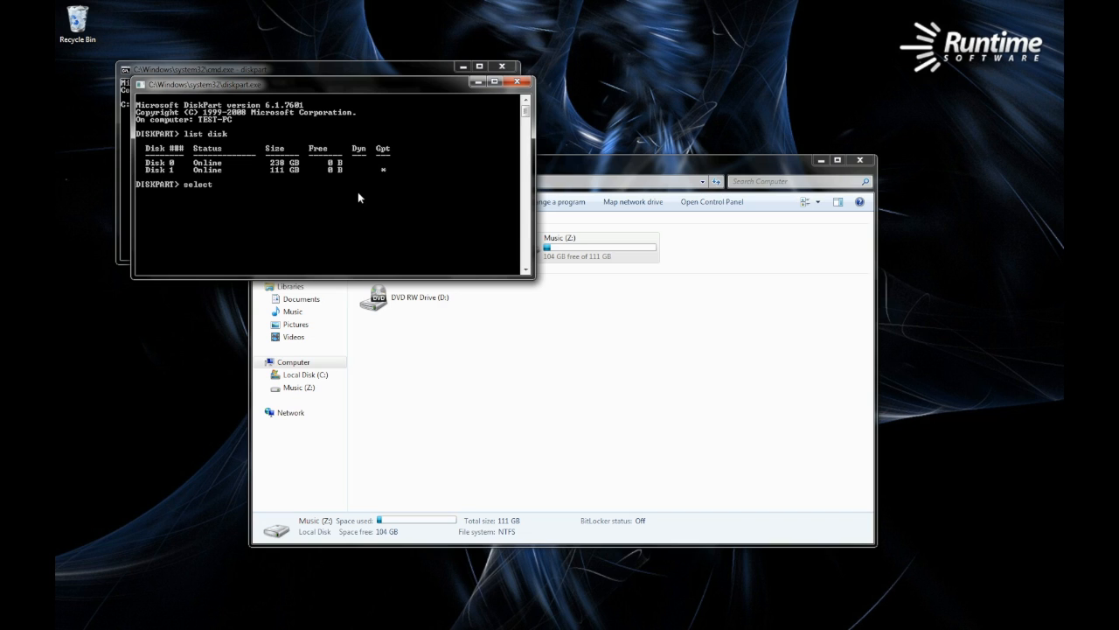
# Select disk 1 and clean it, wiping the Music drive, then close the command window.
pyautogui.write('disk 1')
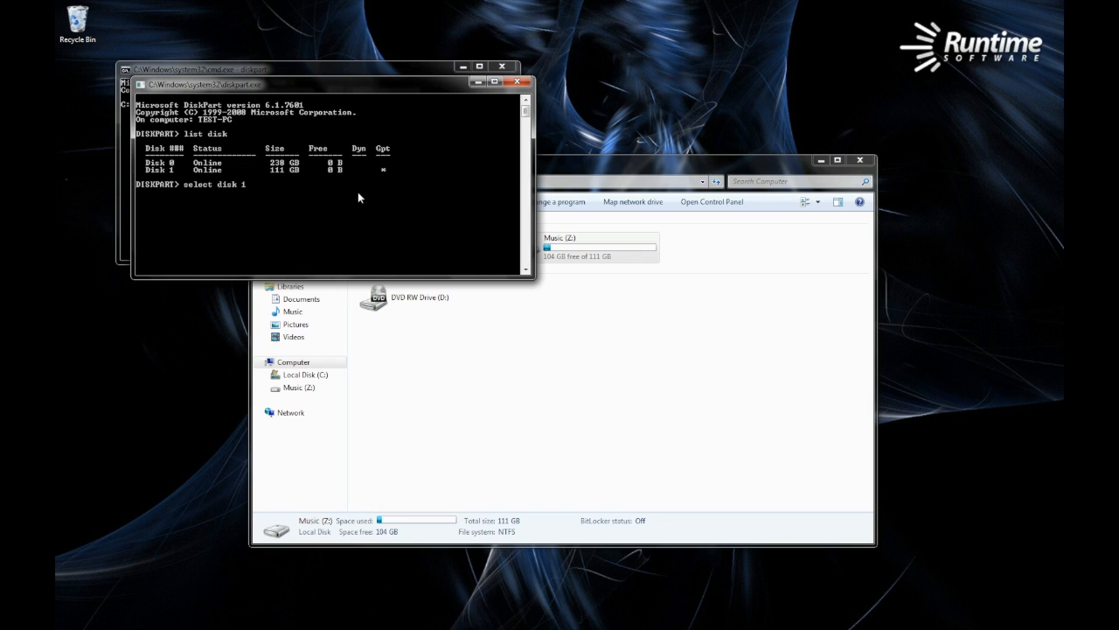
pyautogui.moveTo(291, 179)
pyautogui.write('c')
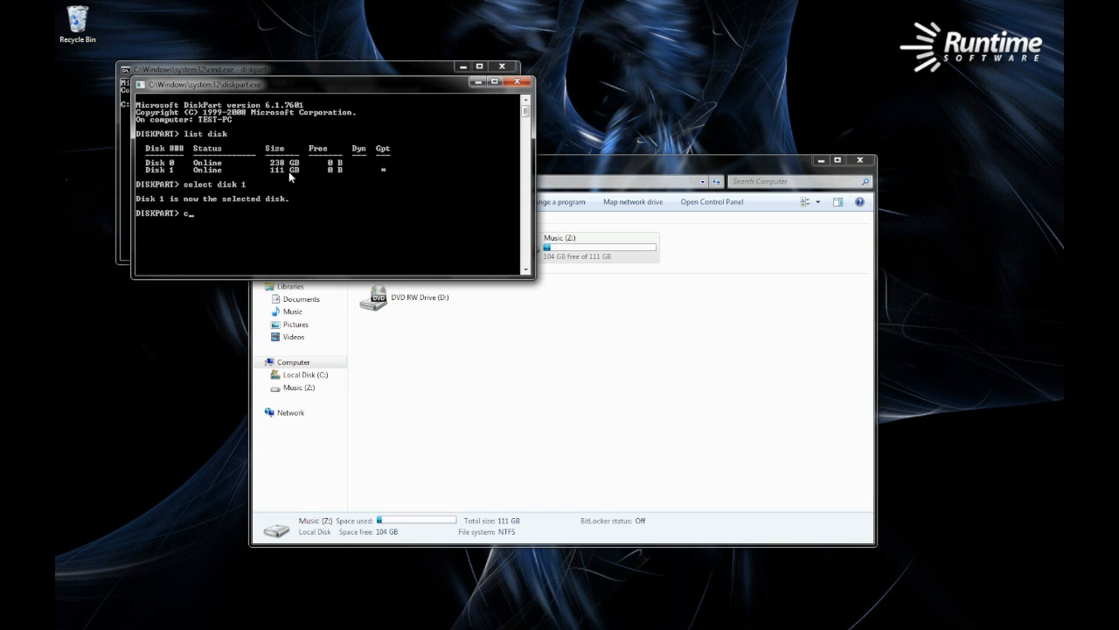
pyautogui.write('lean')
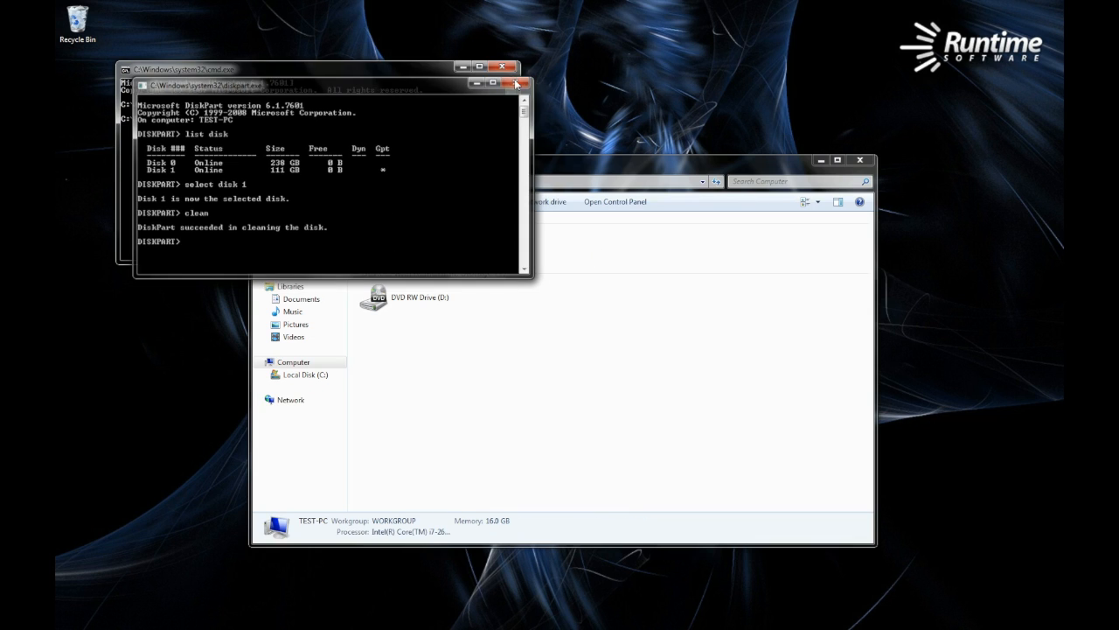
pyautogui.click(514, 84)
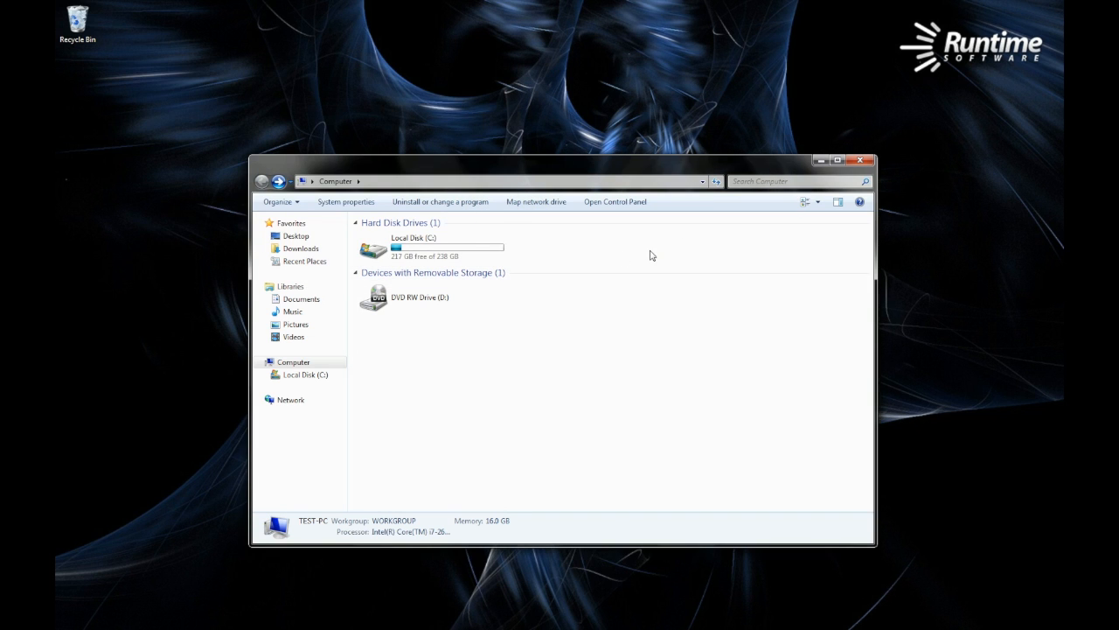
# Check in Disk Management that disk 1 is not initialized with 111.79 GB unallocated, then close it.
pyautogui.click(859, 161)
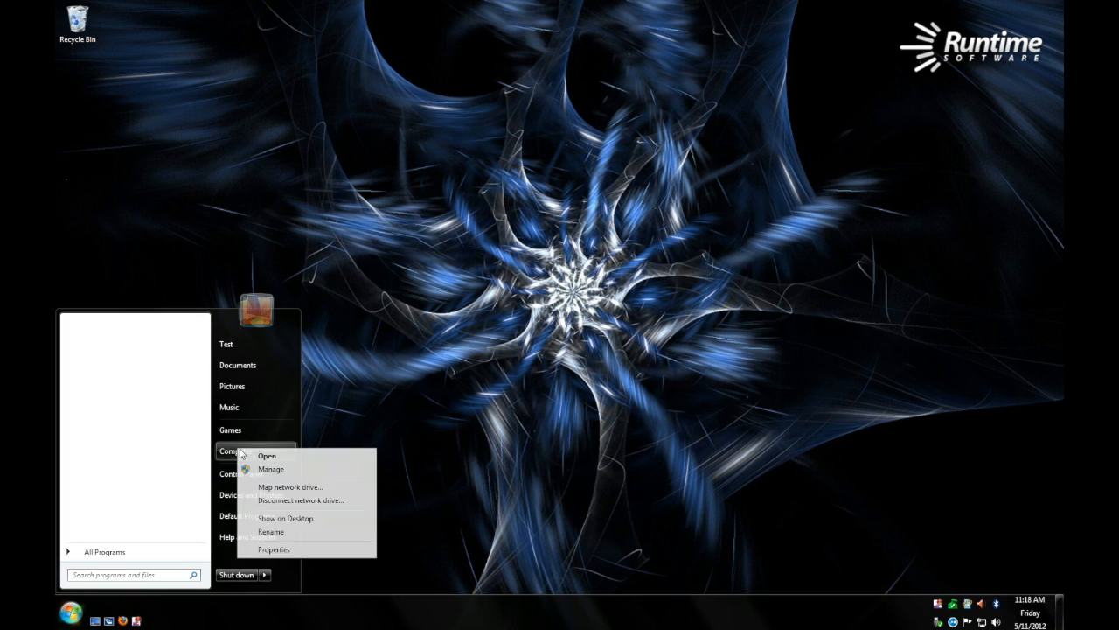
pyautogui.click(271, 469)
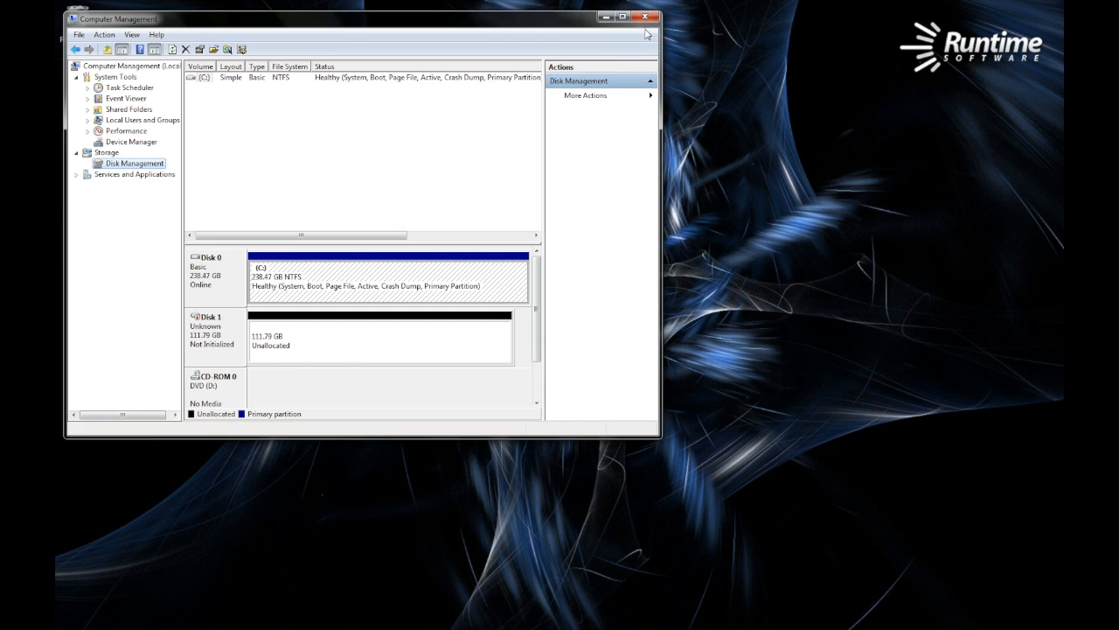
pyautogui.click(644, 18)
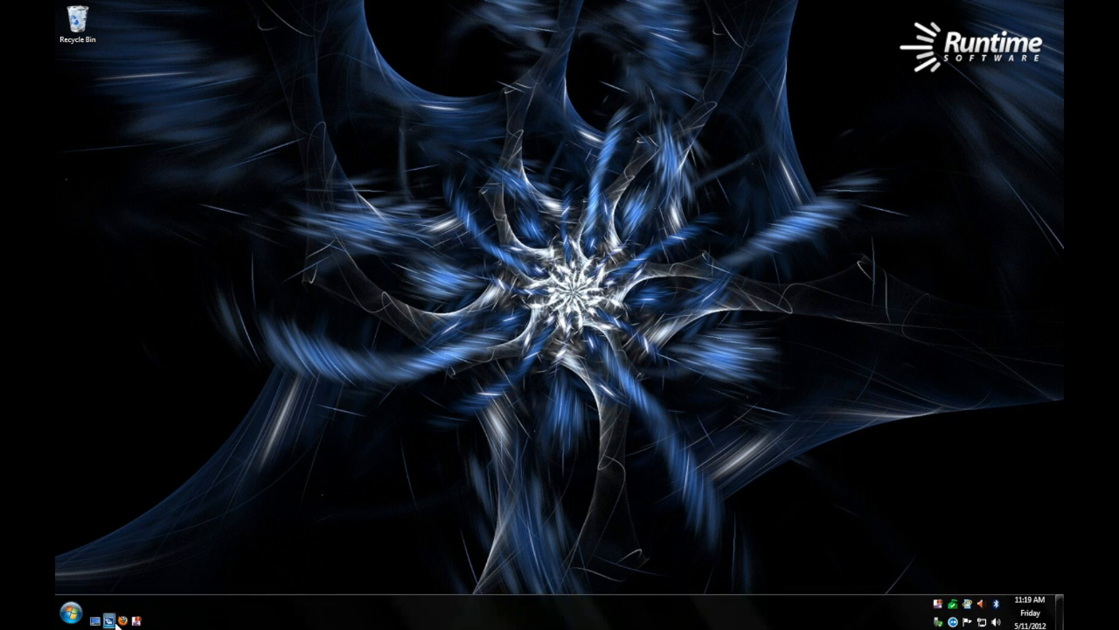
# Download GetDataBack for NTFS from runtime.org and open gdbnt.zip with WinRAR.
pyautogui.click(116, 619)
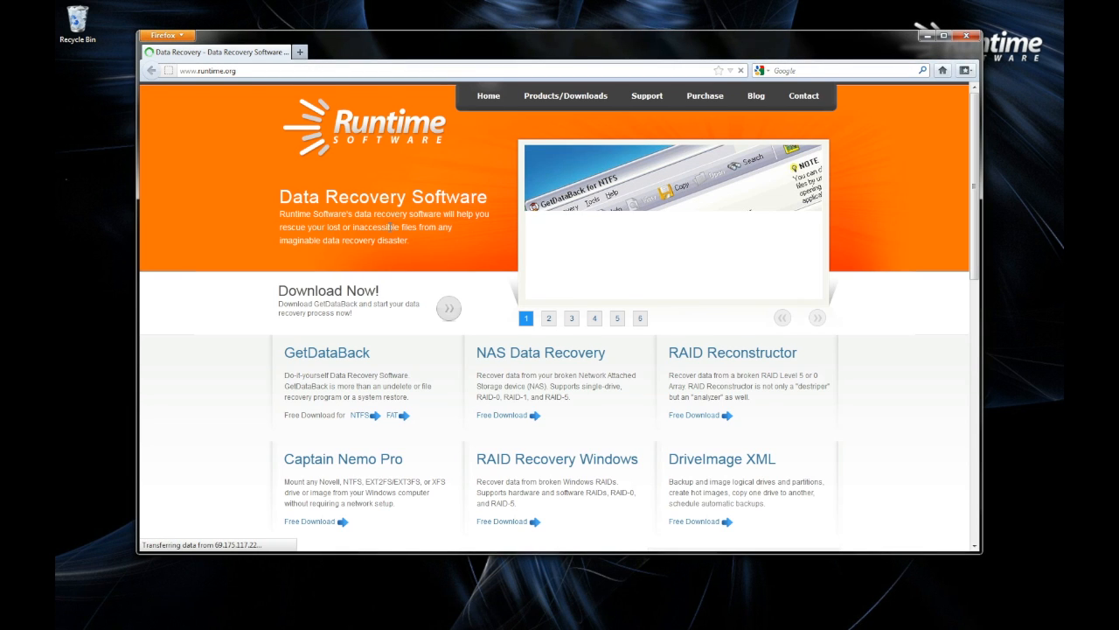
pyautogui.click(325, 353)
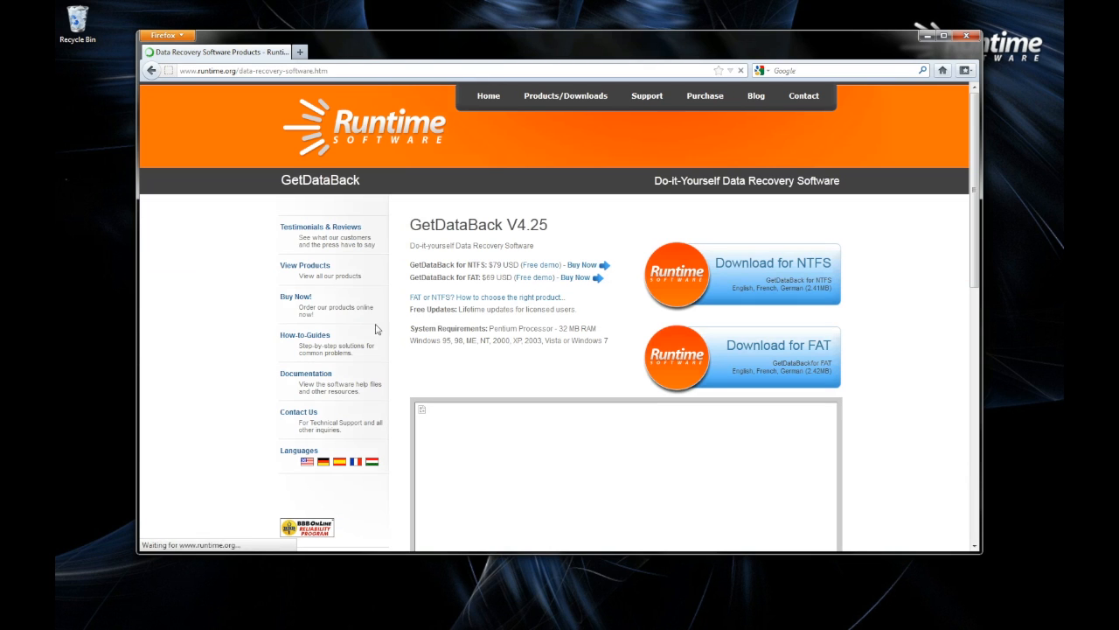
pyautogui.click(773, 262)
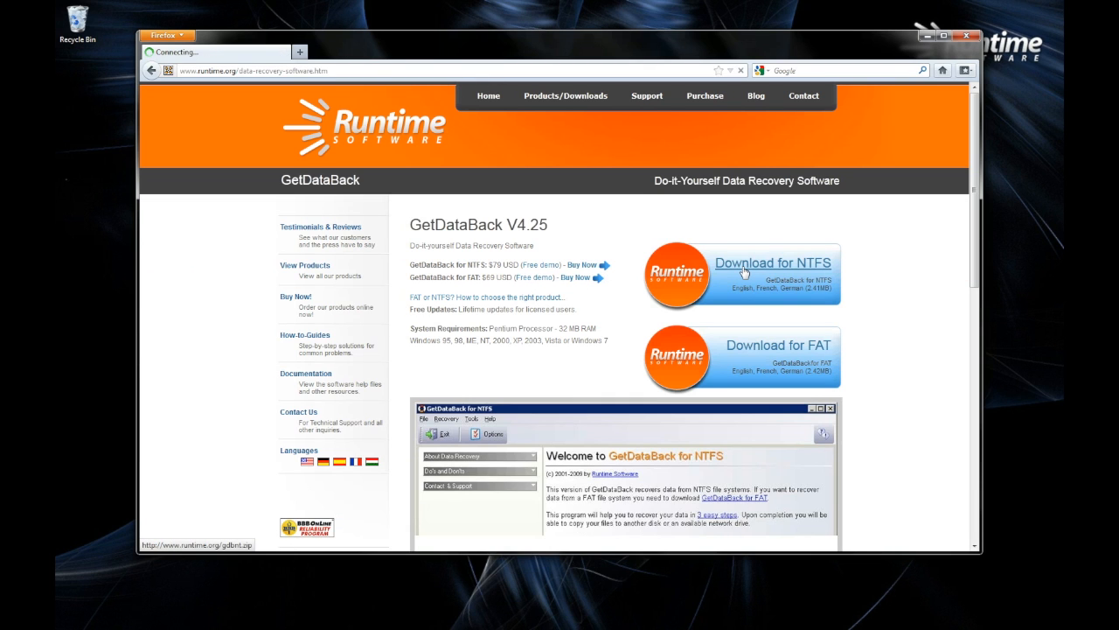
pyautogui.click(773, 262)
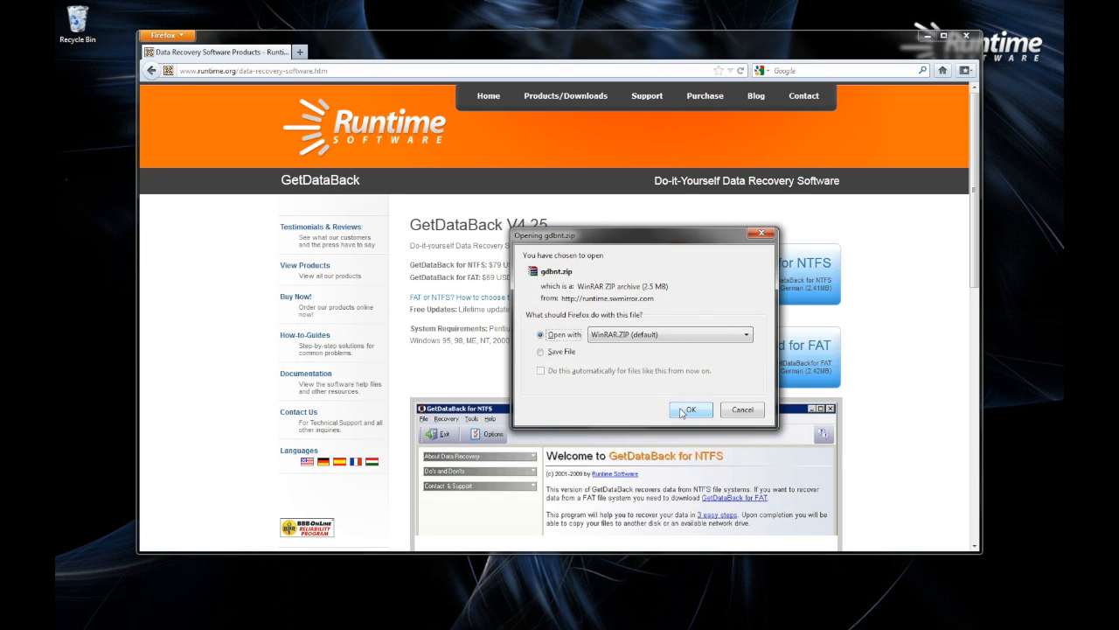
pyautogui.click(689, 409)
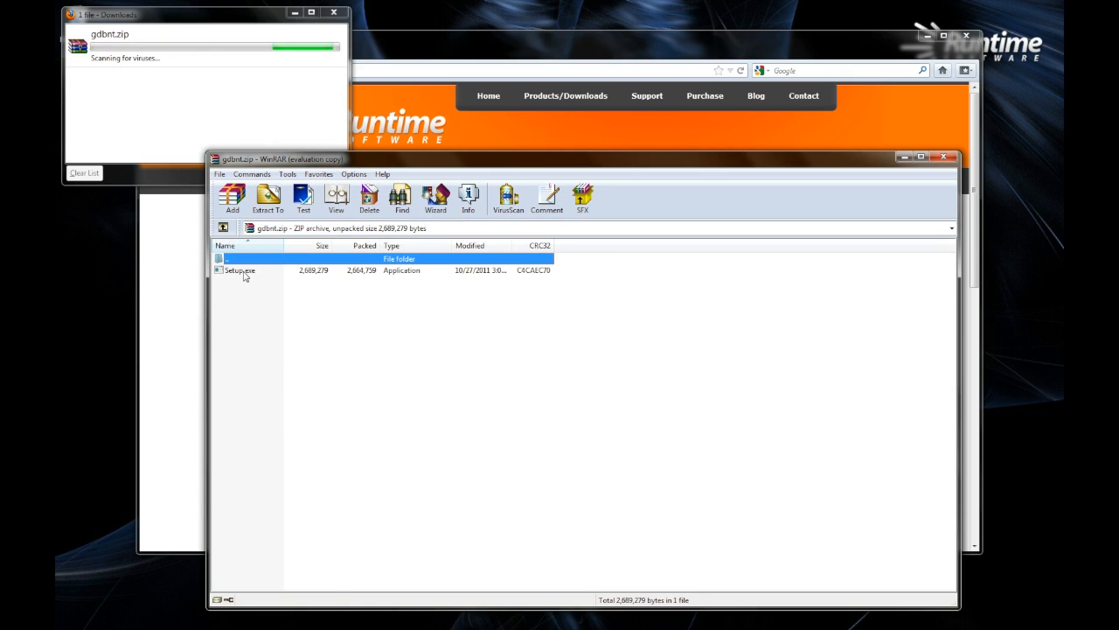
# Run Setup.exe from the archive and proceed with the default program group until files copy.
pyautogui.doubleClick(241, 269)
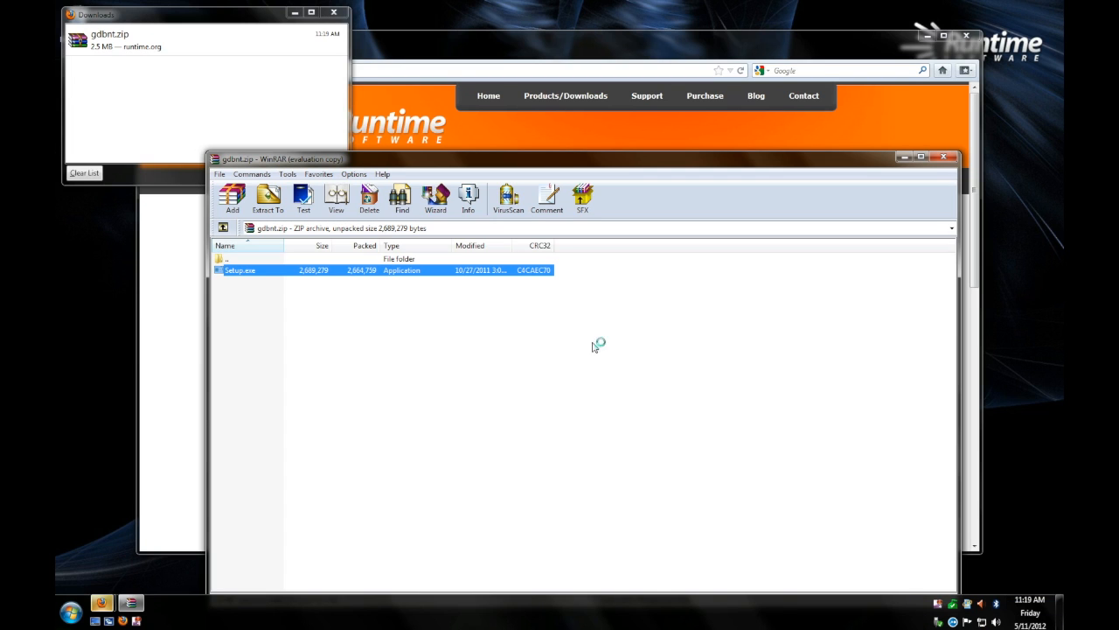
pyautogui.moveTo(569, 350)
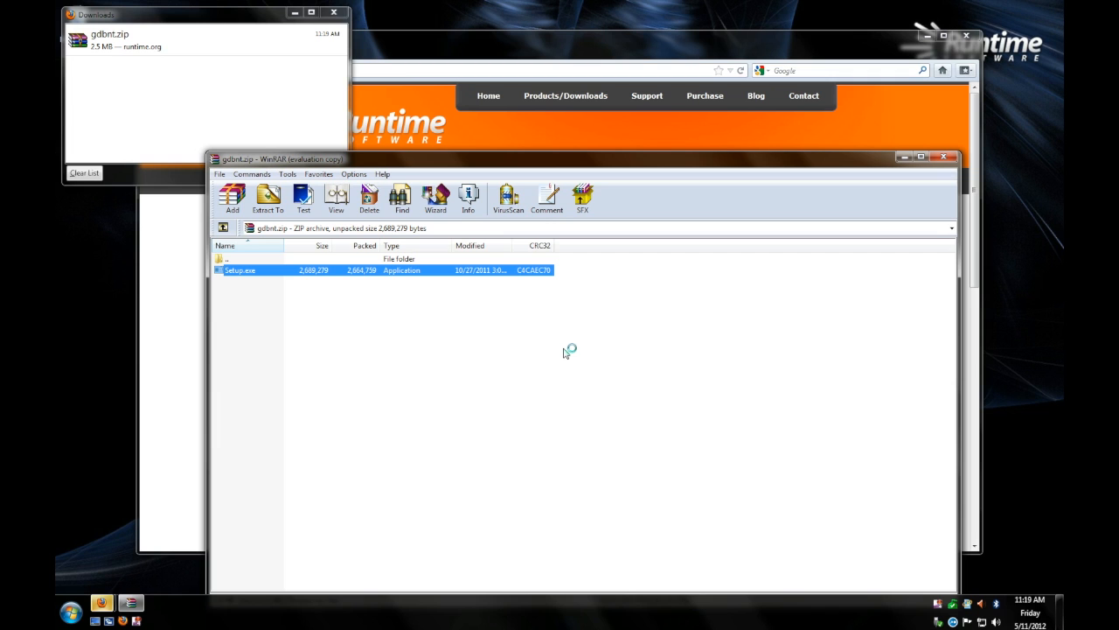
pyautogui.doubleClick(240, 270)
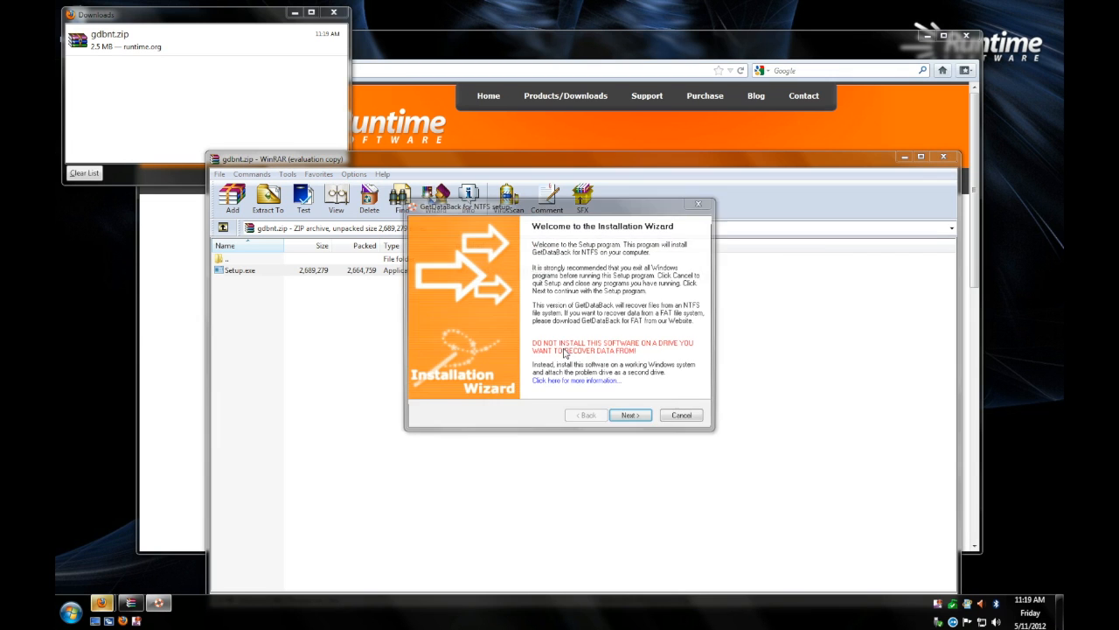
pyautogui.click(630, 414)
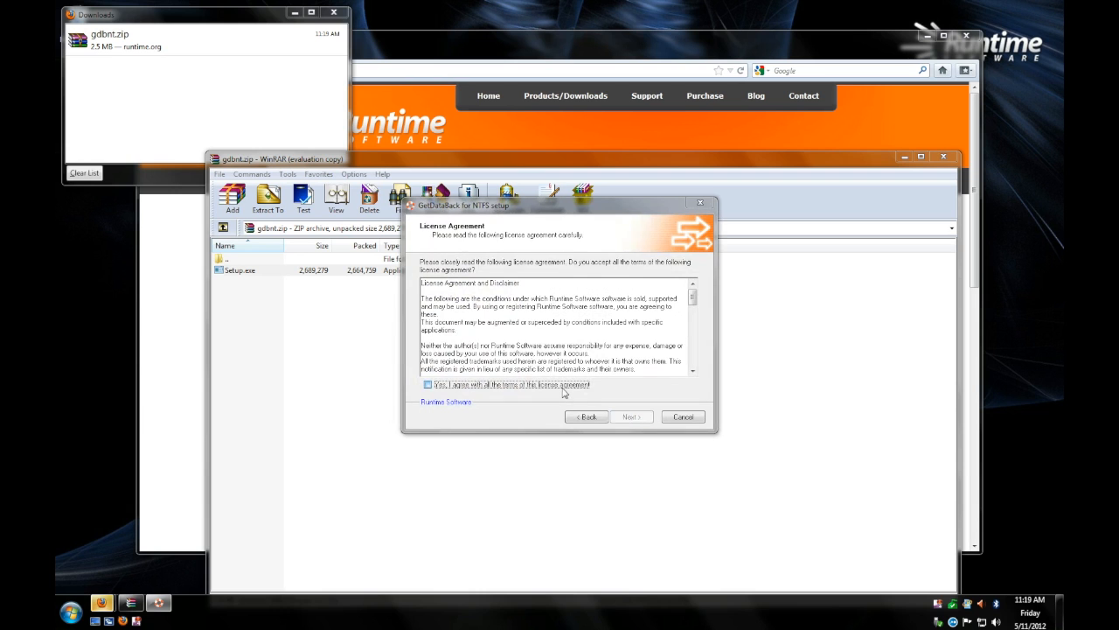
pyautogui.click(629, 416)
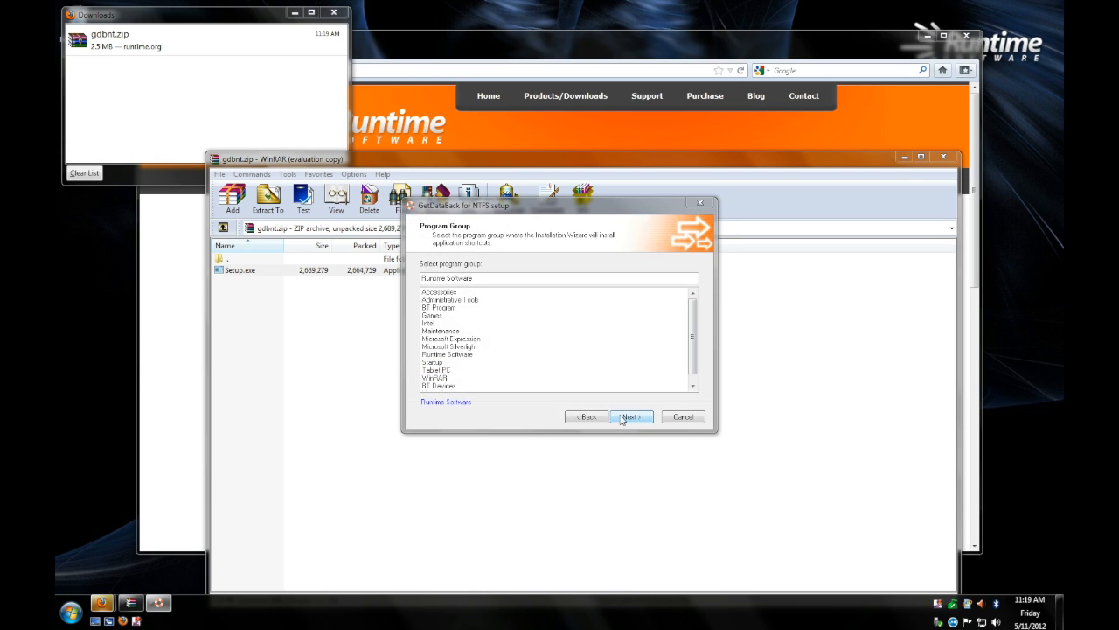
pyautogui.click(630, 416)
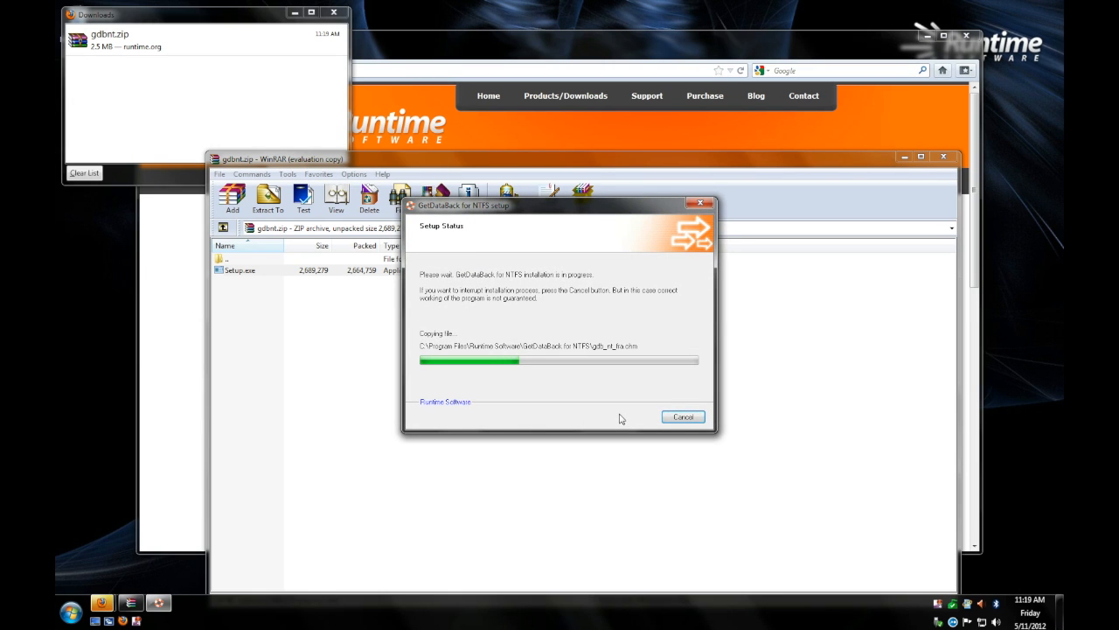
pyautogui.moveTo(944, 157)
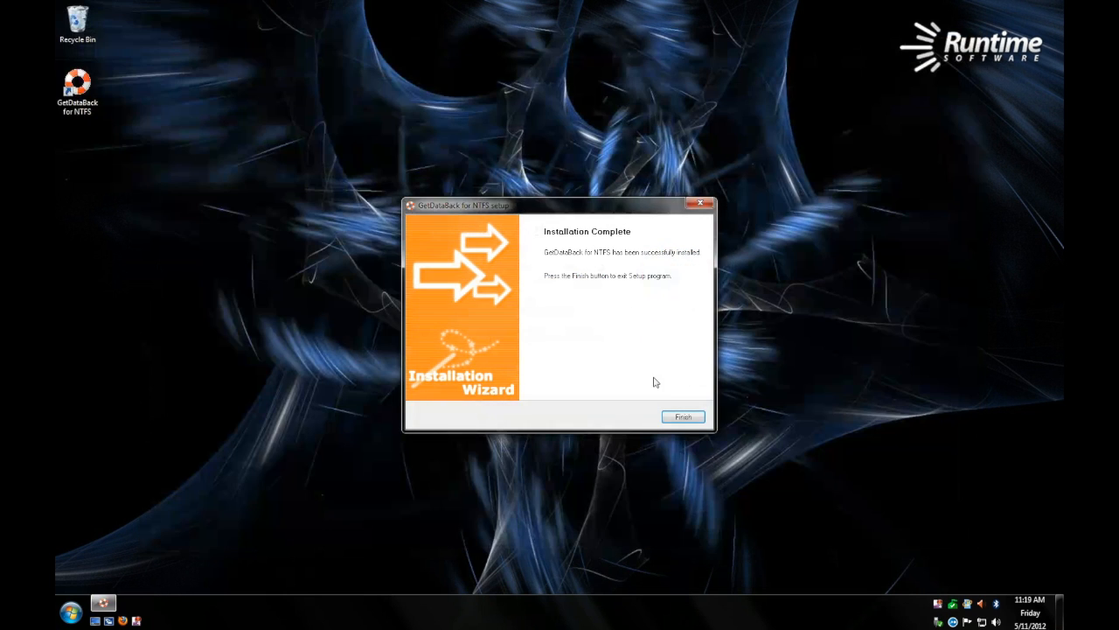
# Finish setup, launch GetDataBack, dismiss the admin-rights warning and rerun it as administrator.
pyautogui.click(682, 417)
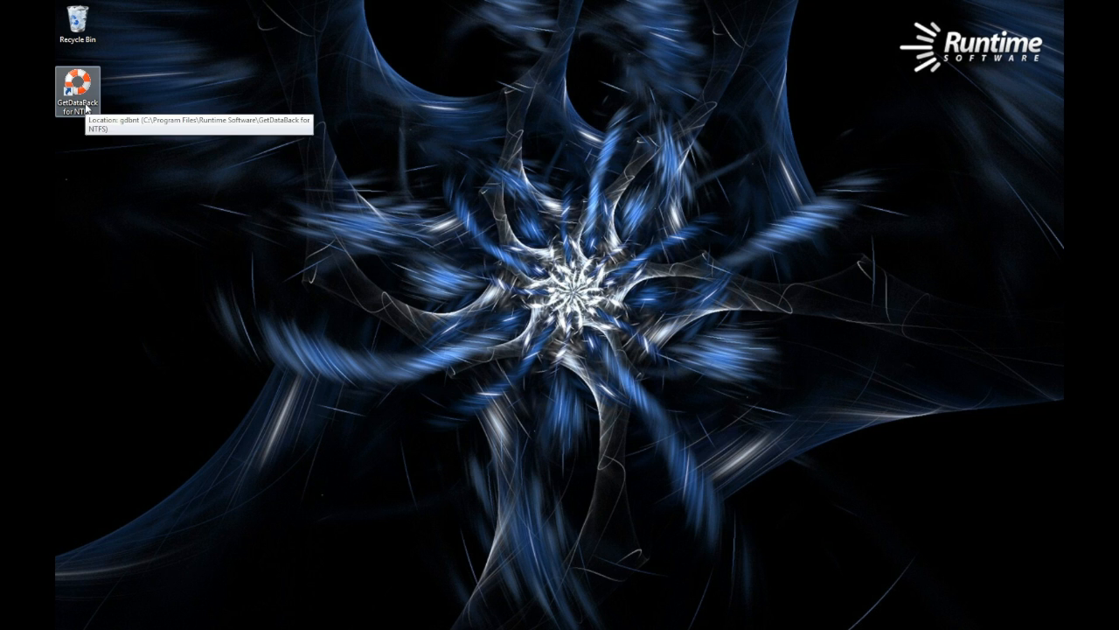
pyautogui.doubleClick(77, 85)
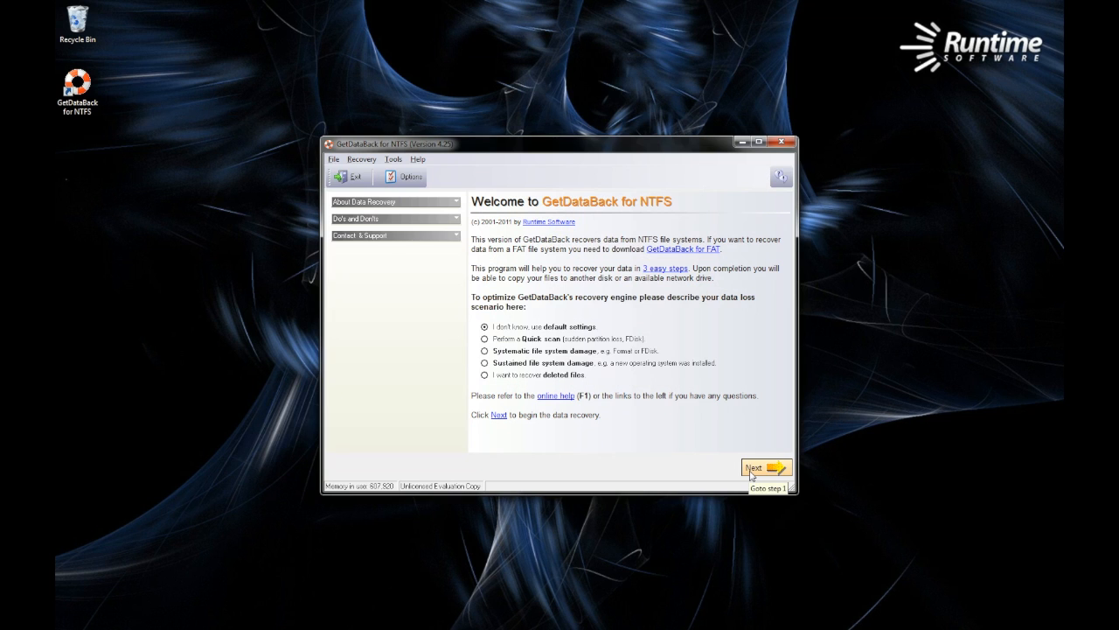
pyautogui.click(759, 465)
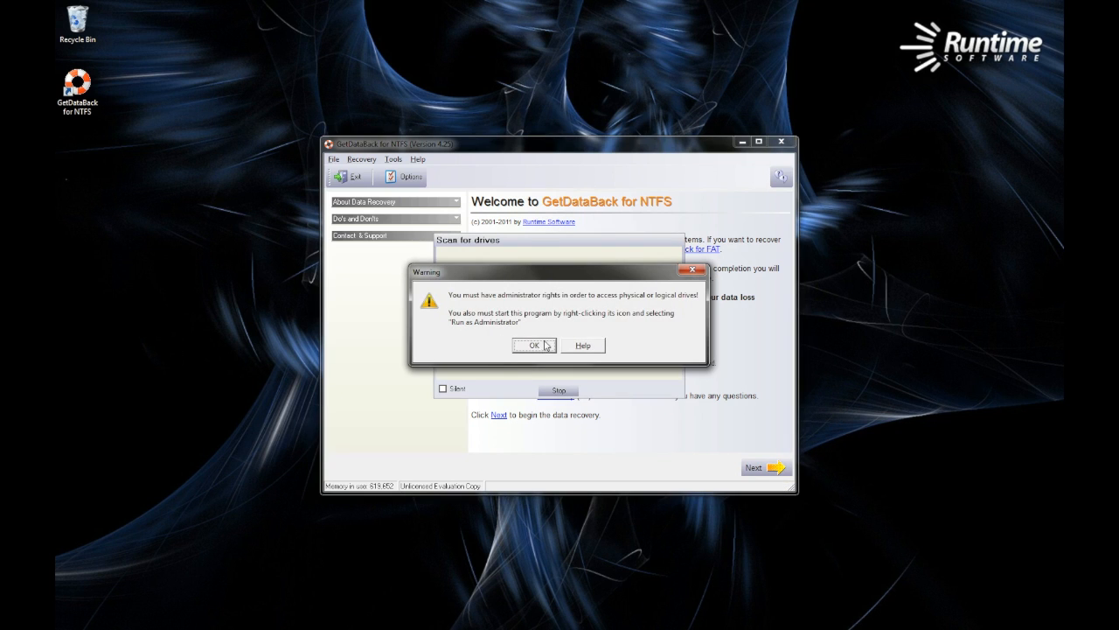
pyautogui.click(533, 344)
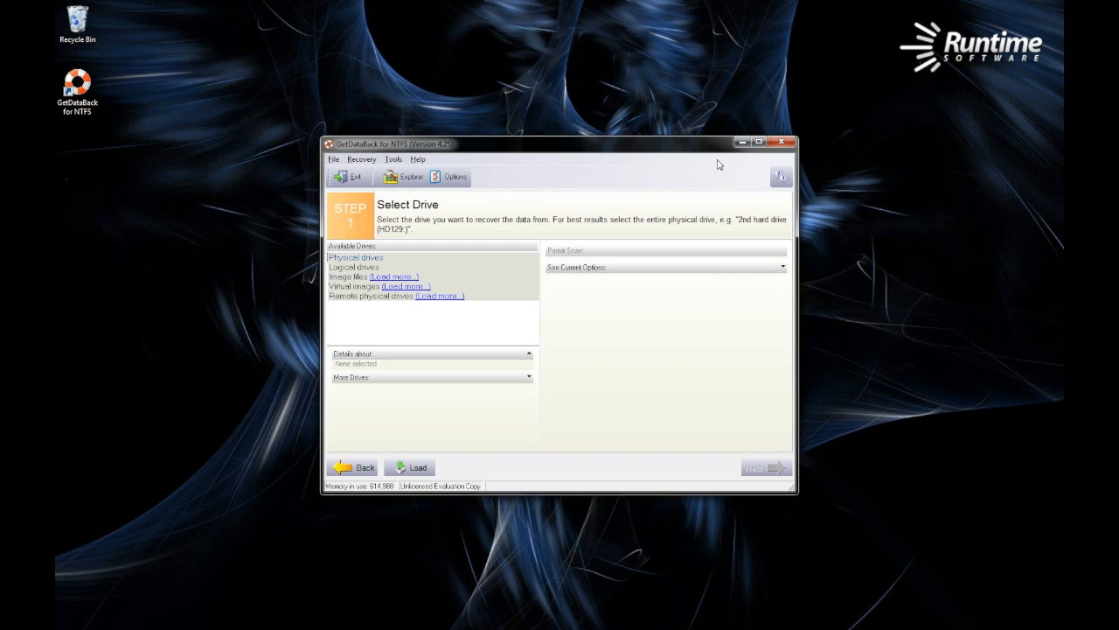
pyautogui.rightClick(77, 91)
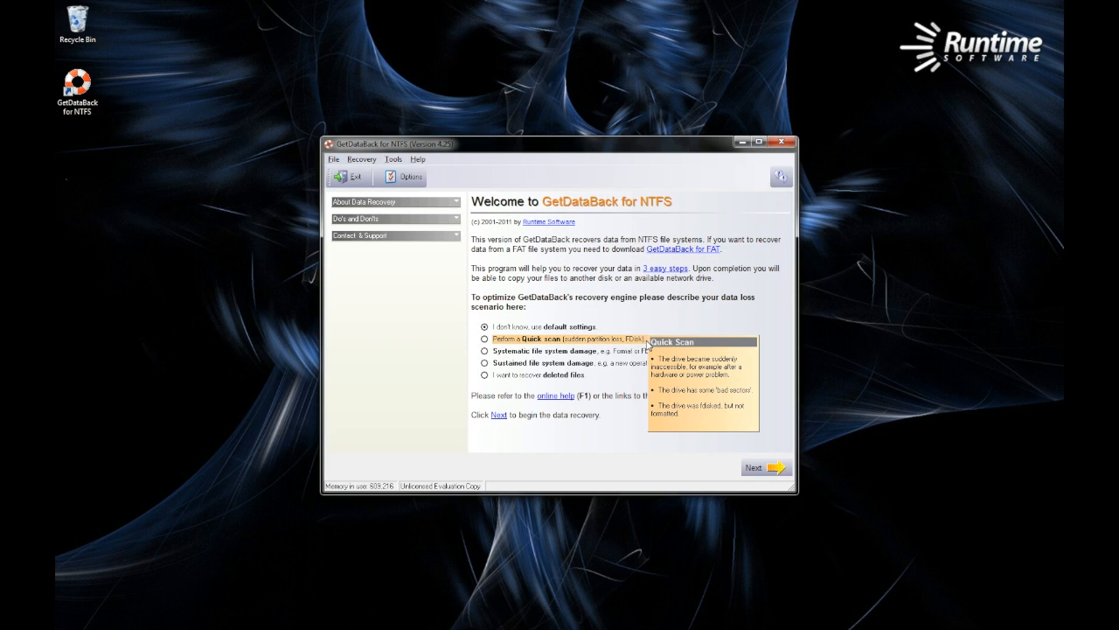
# Quick-scan the 2nd hard drive (HD129) and select the first NTFS file system found.
pyautogui.click(486, 339)
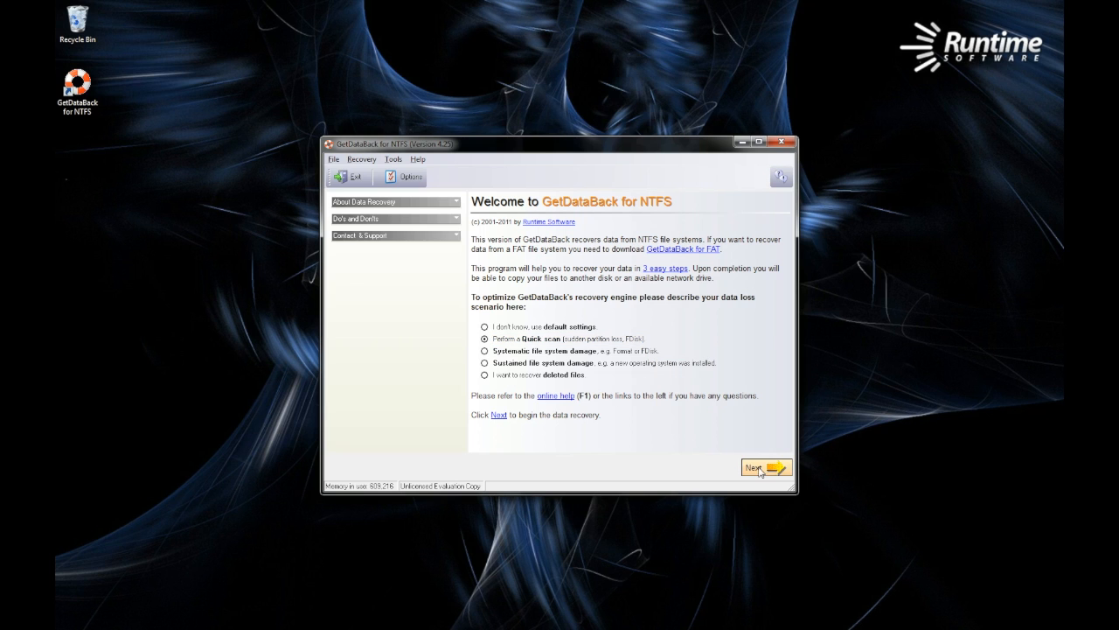
pyautogui.click(759, 466)
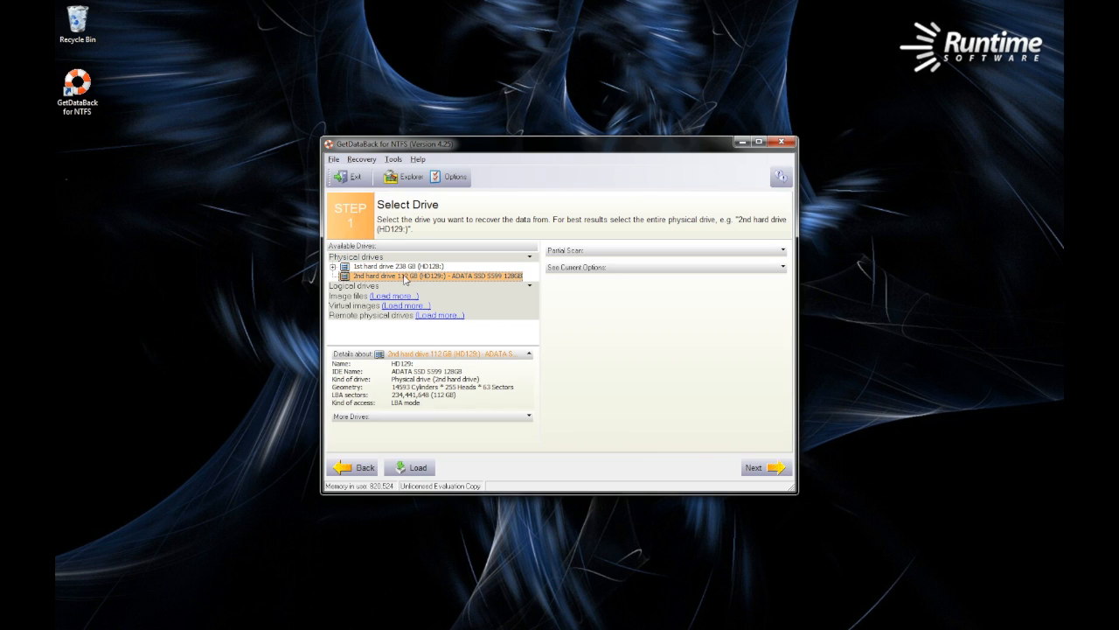
pyautogui.click(764, 465)
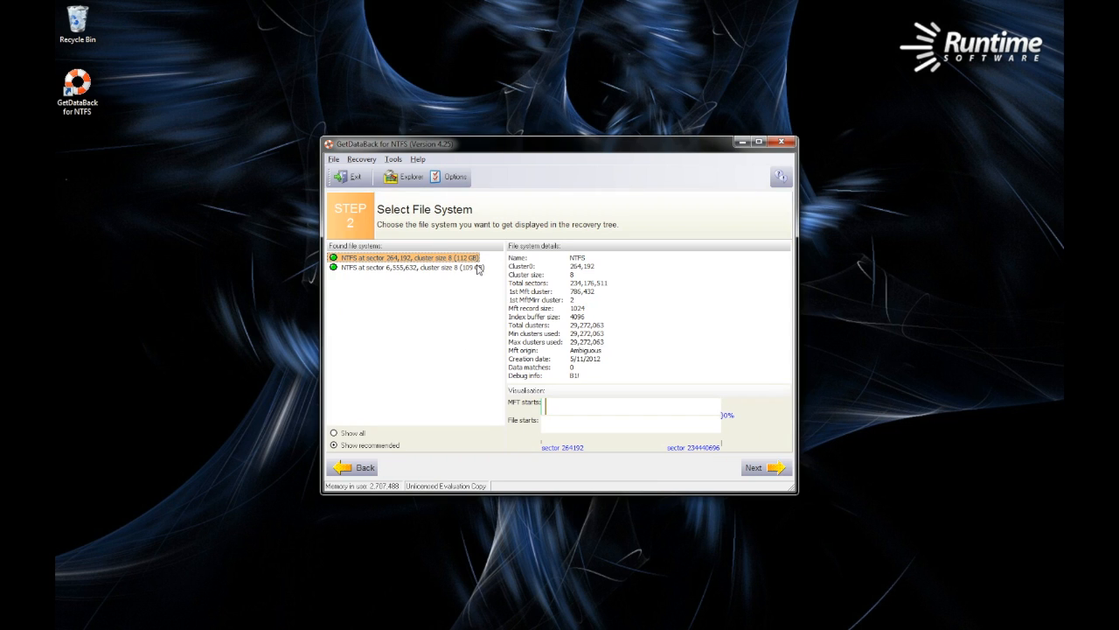
pyautogui.click(764, 467)
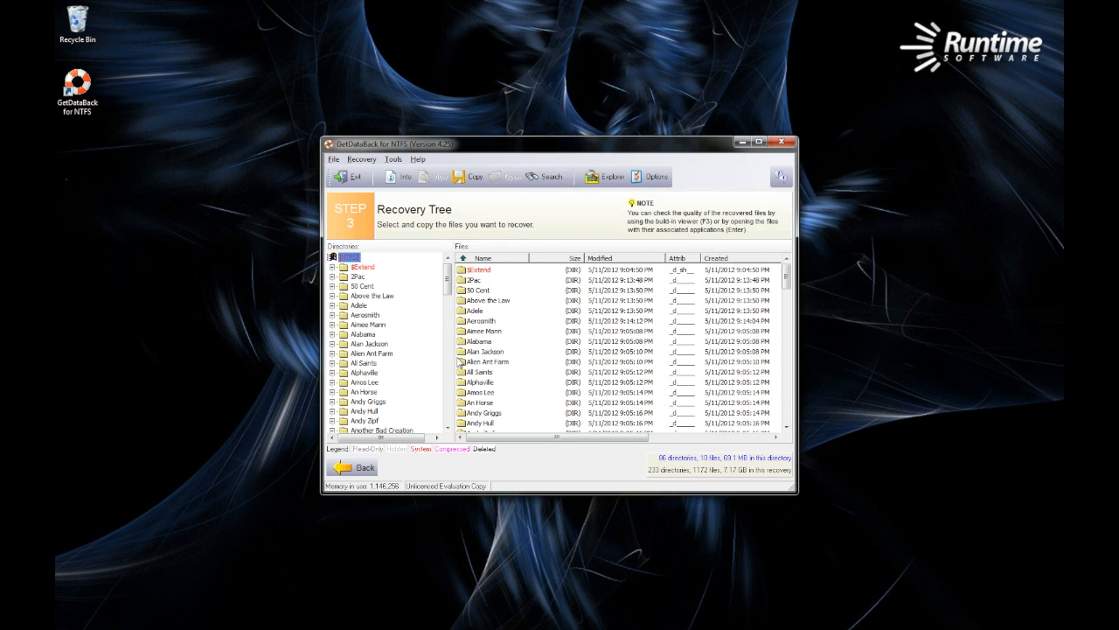
# Preview recovered tracks from Johnny Cash's Greatest Hits and Fleetwood Mac's Rumours in the player.
pyautogui.scroll(-3)
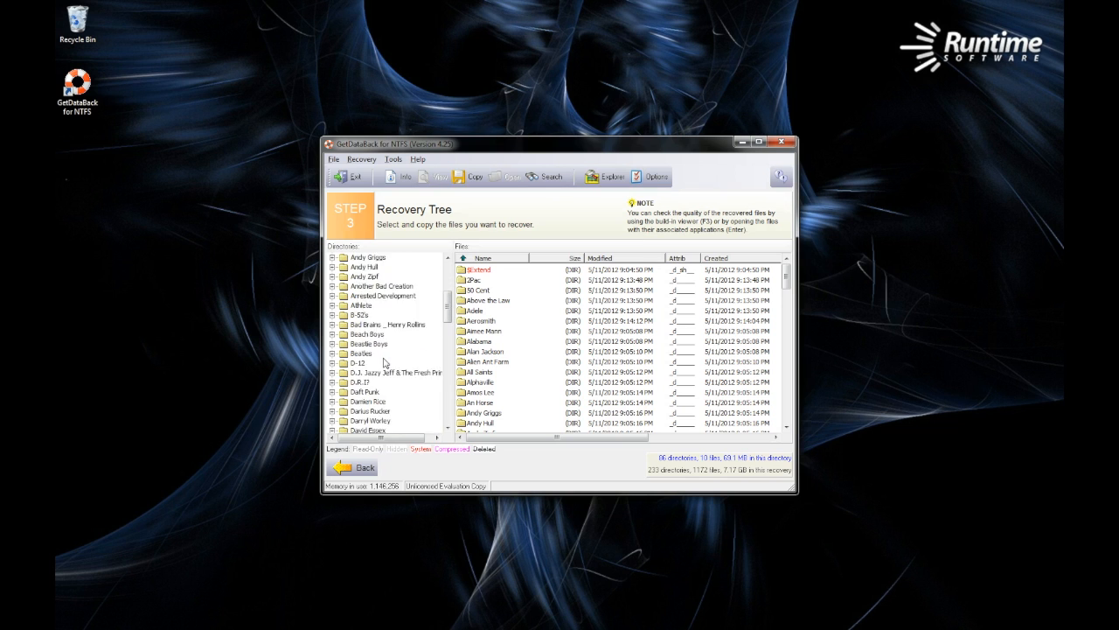
pyautogui.scroll(-3)
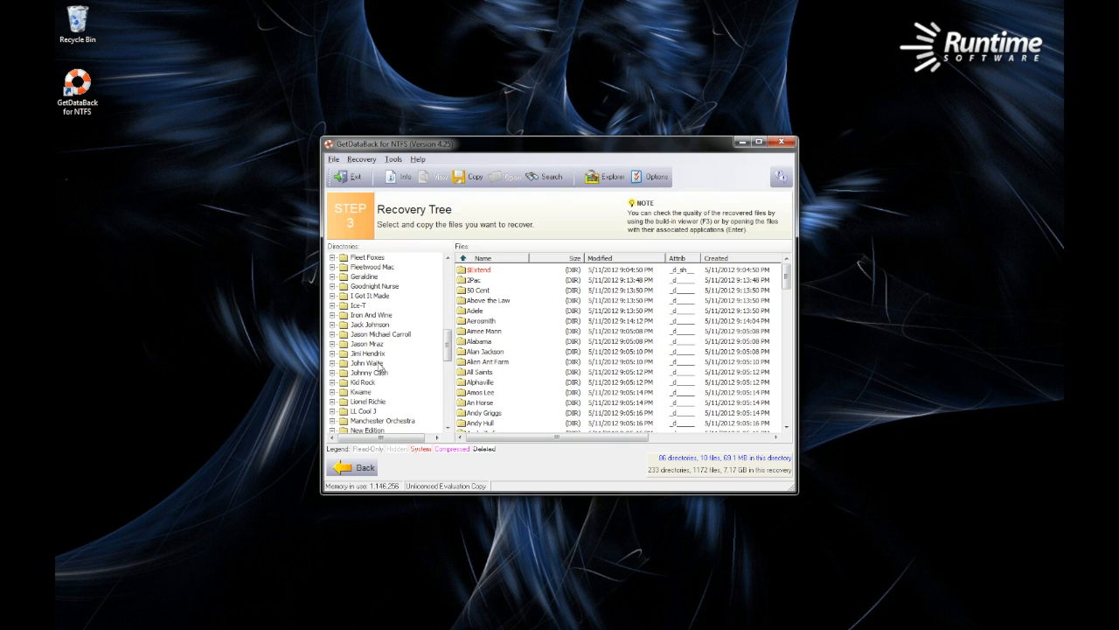
pyautogui.click(371, 371)
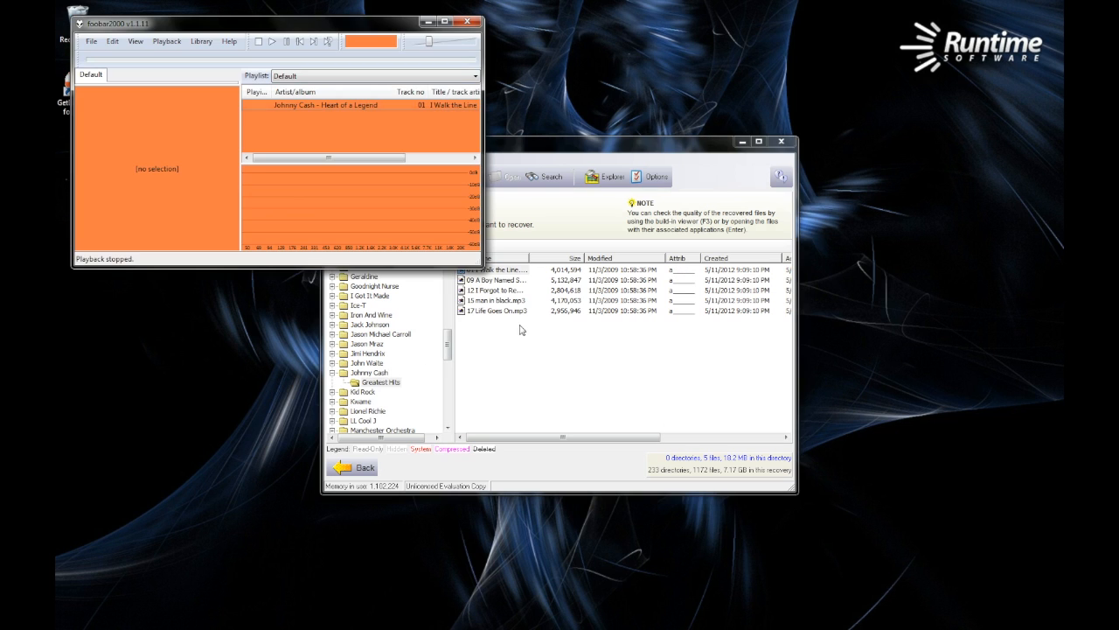
pyautogui.doubleClick(326, 105)
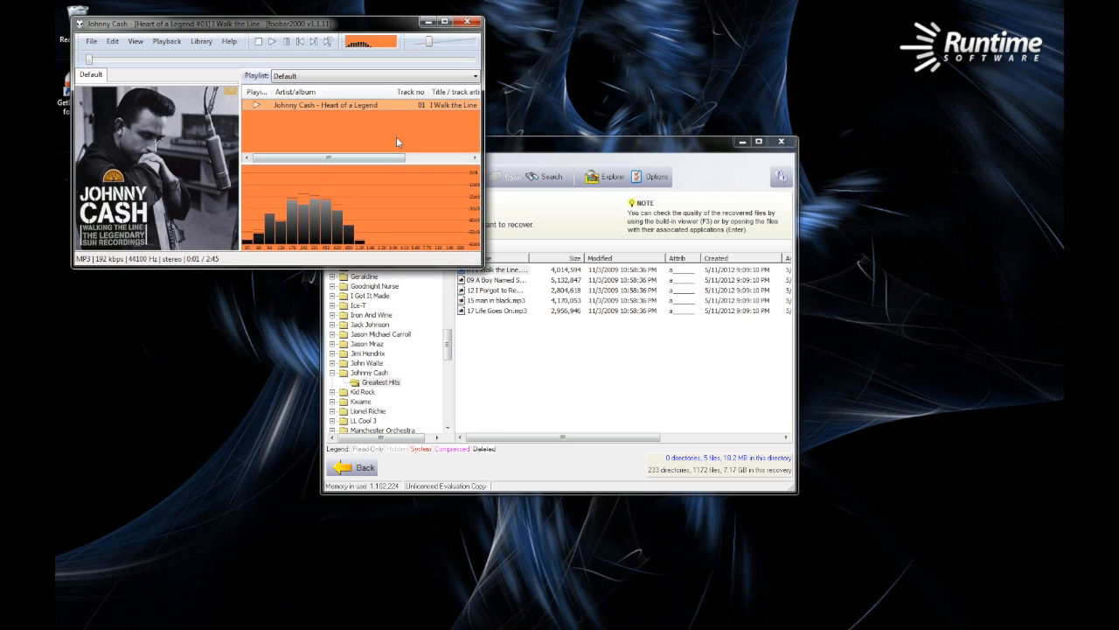
pyautogui.click(469, 21)
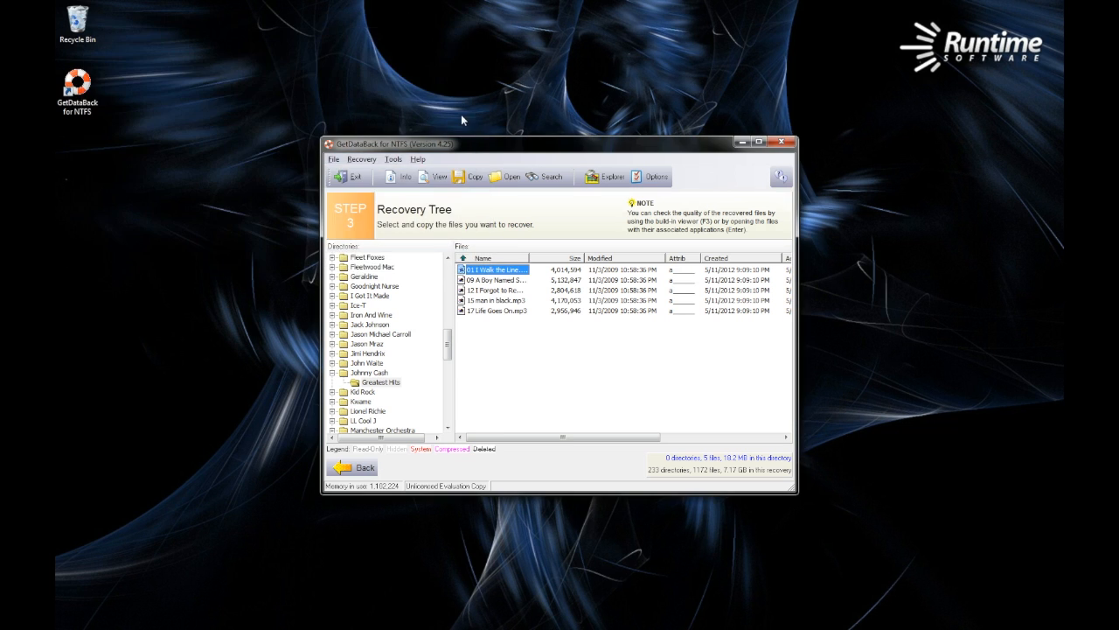
pyautogui.click(372, 257)
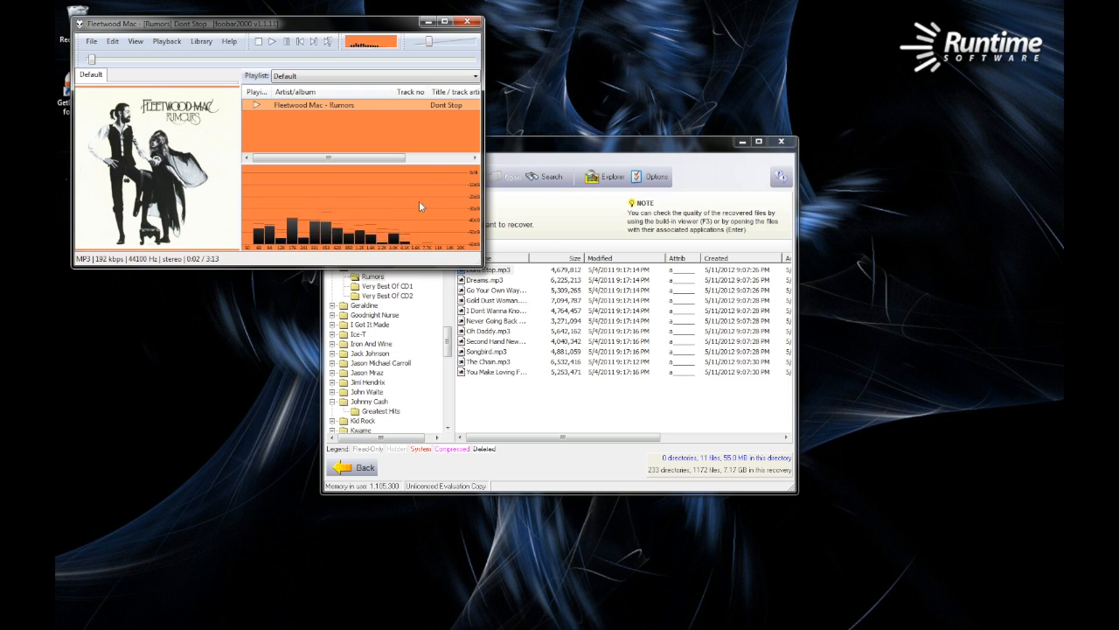
pyautogui.click(469, 21)
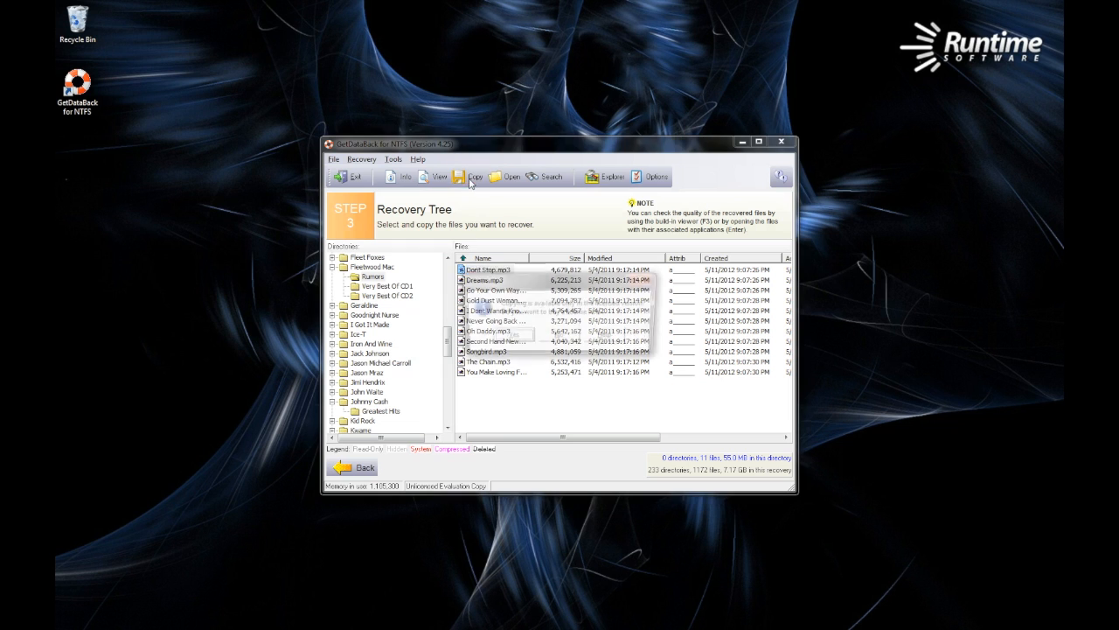
# Attempt to copy the recovered songs and agree to buy a licence when prompted.
pyautogui.click(474, 175)
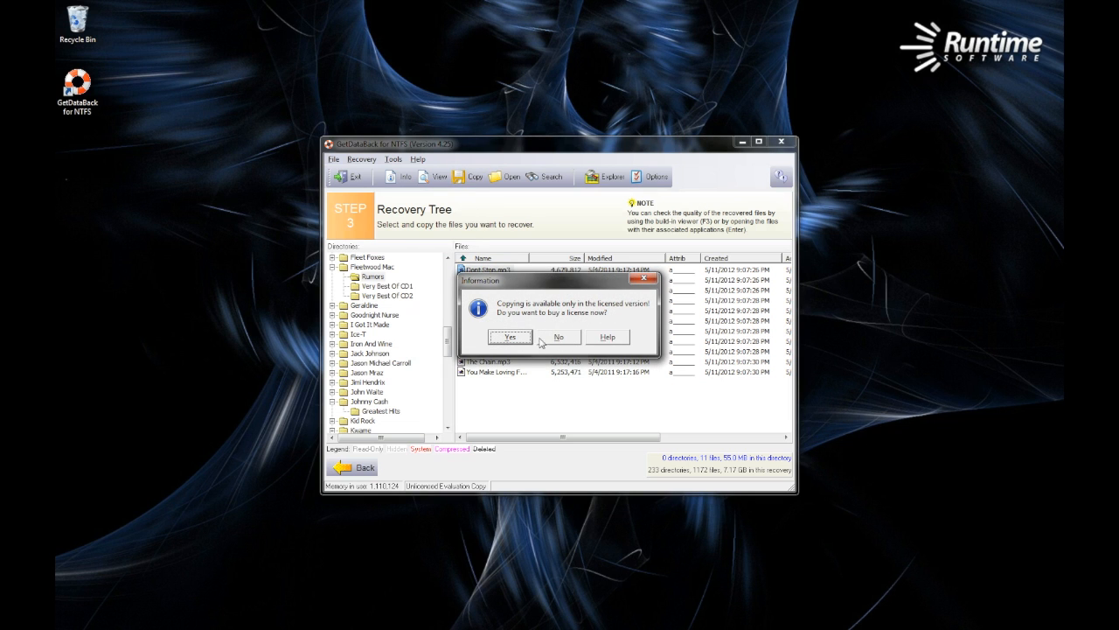
pyautogui.click(509, 336)
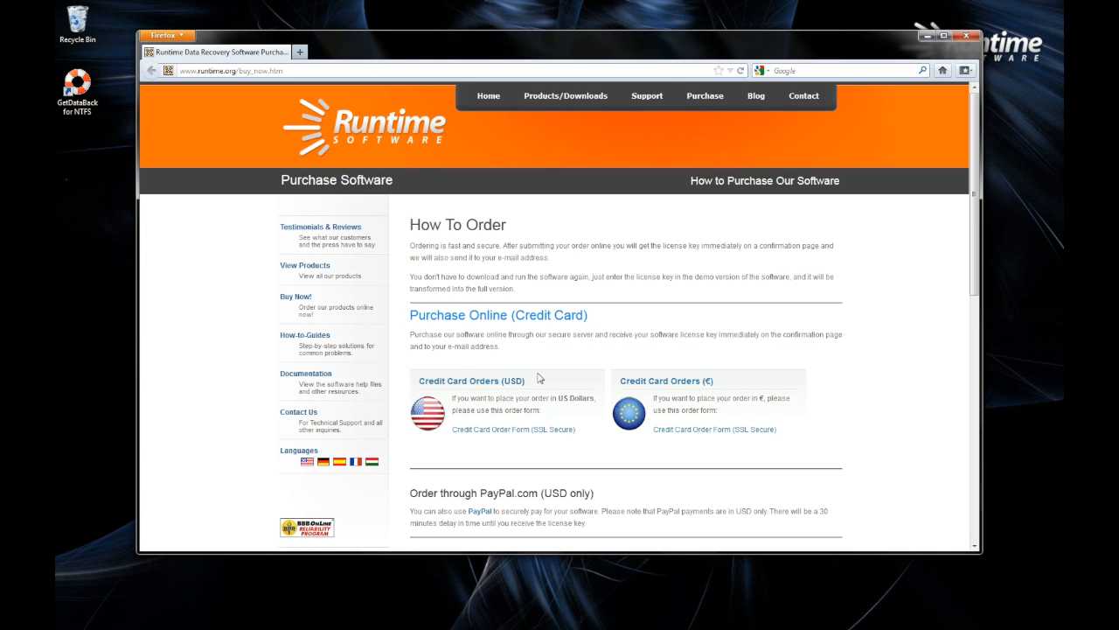
# On the USD credit card order form, choose GetDataBack for NTFS as the product.
pyautogui.scroll(-3)
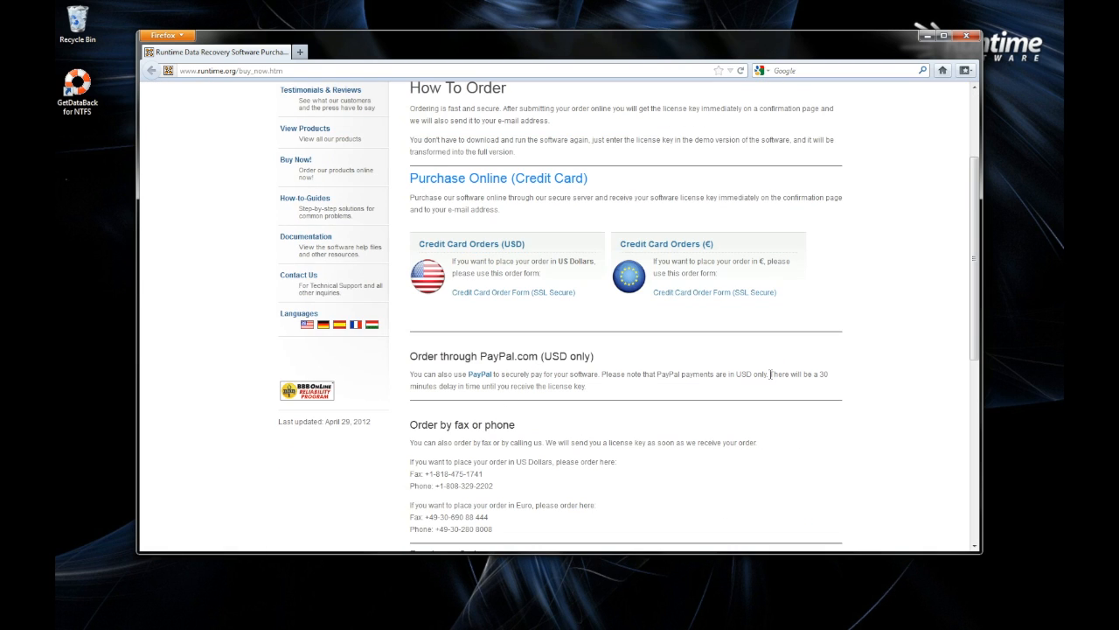
pyautogui.moveTo(770, 374); pyautogui.dragTo(563, 386)
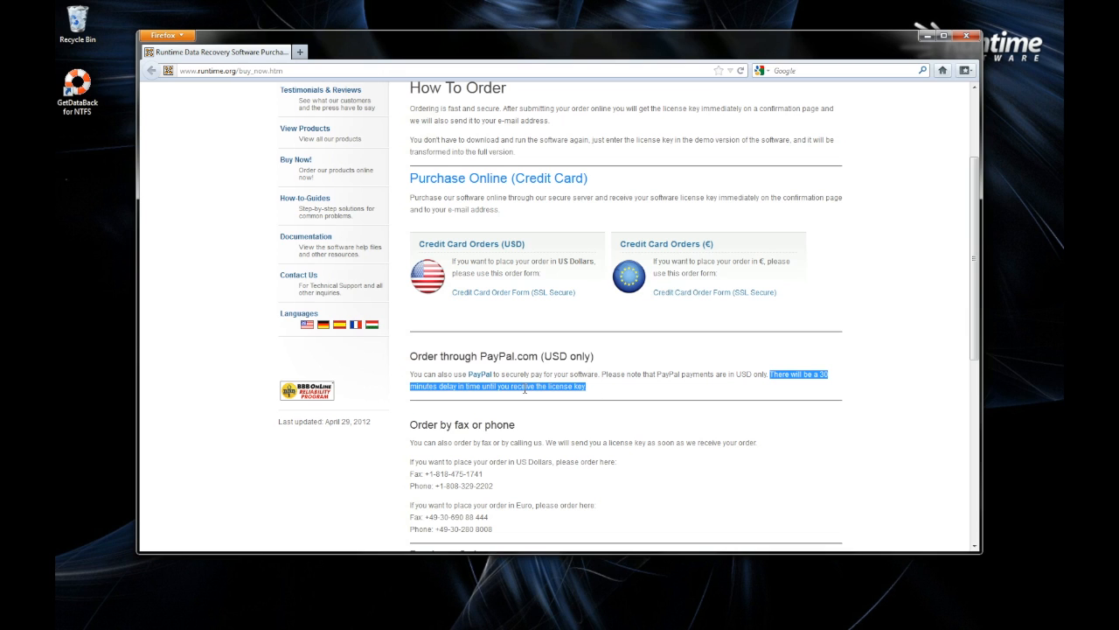
pyautogui.click(514, 292)
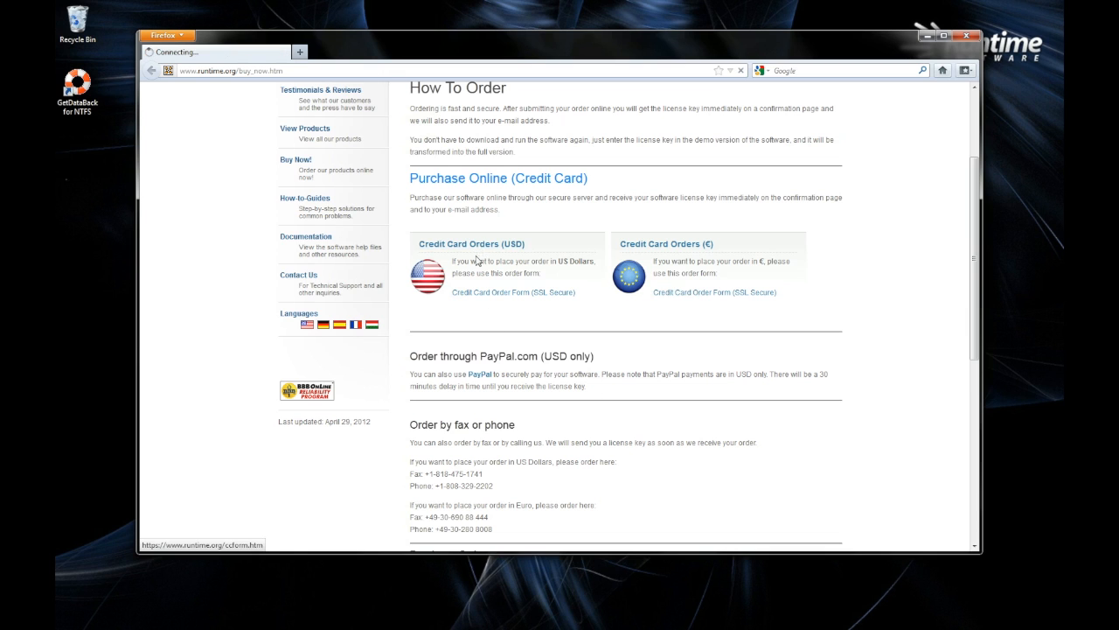
pyautogui.click(514, 292)
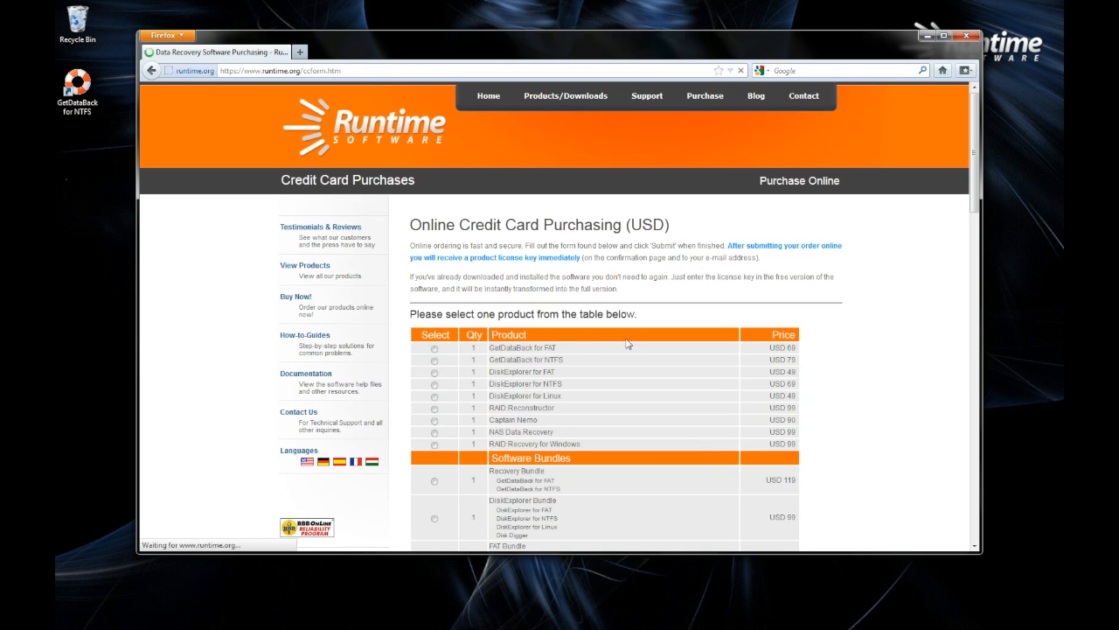
pyautogui.scroll(-3)
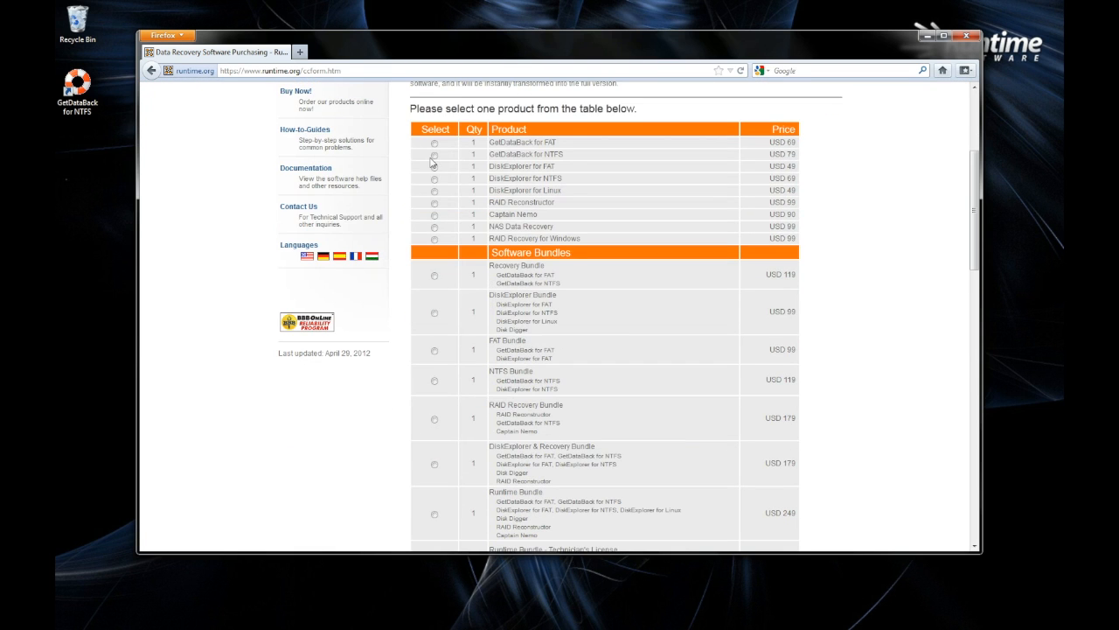
pyautogui.click(434, 154)
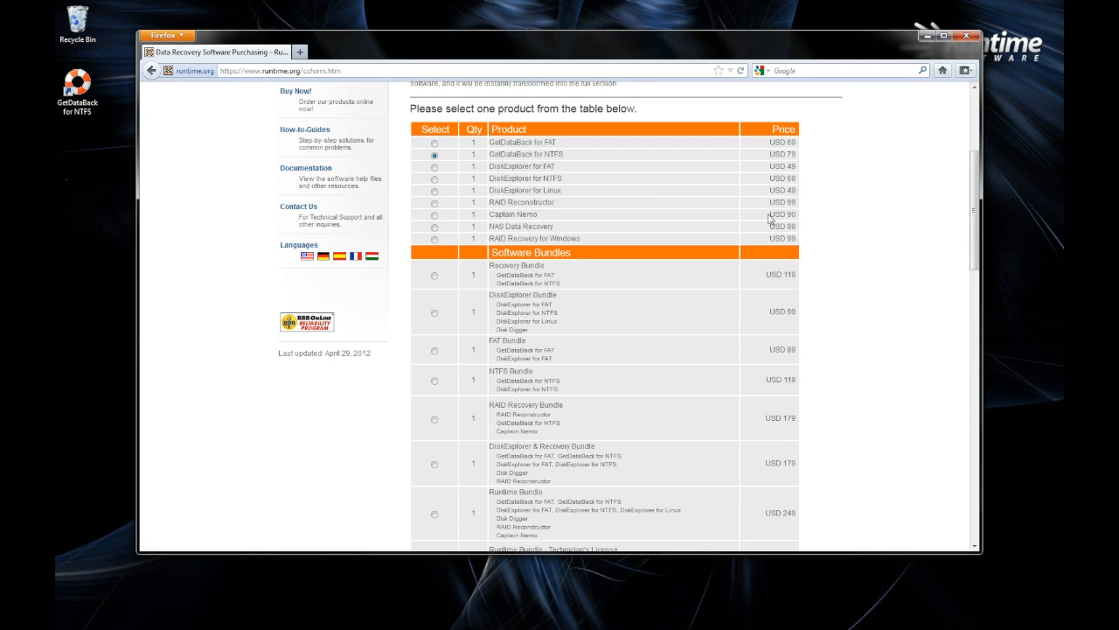
pyautogui.scroll(-3)
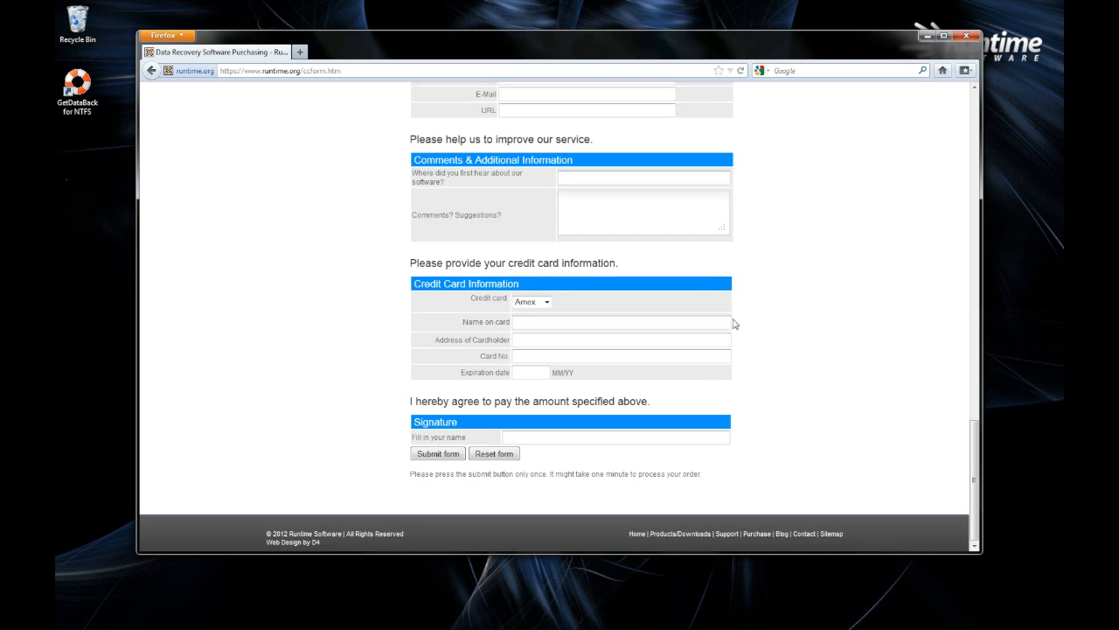
pyautogui.moveTo(273, 113)
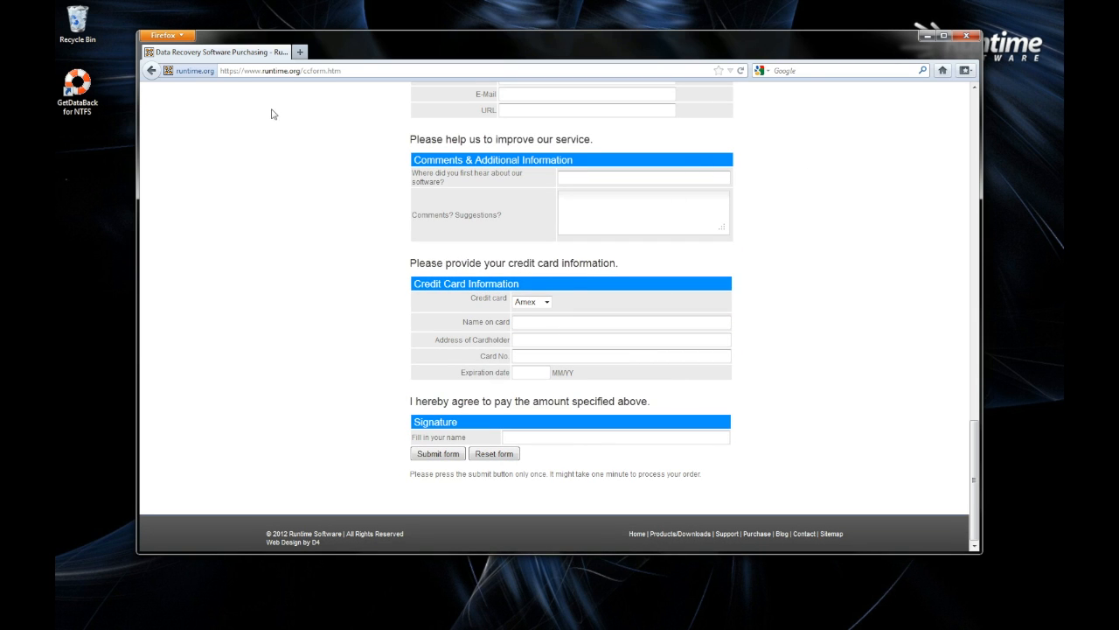
# Close Firefox and GetDataBack for NTFS, leaving the desktop clear.
pyautogui.click(168, 70)
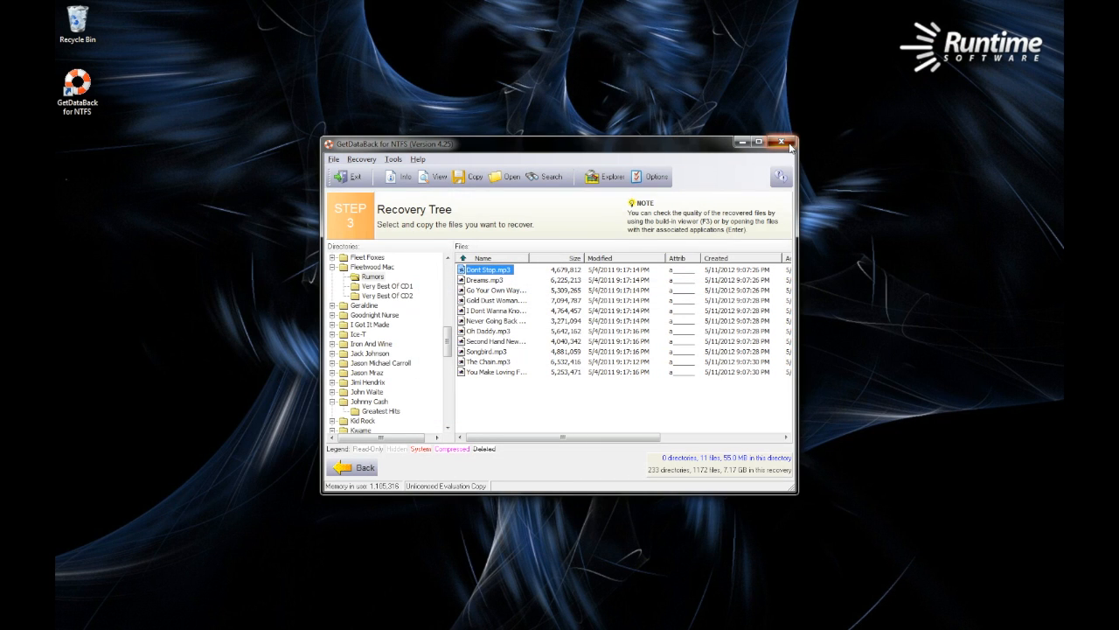
pyautogui.click(779, 142)
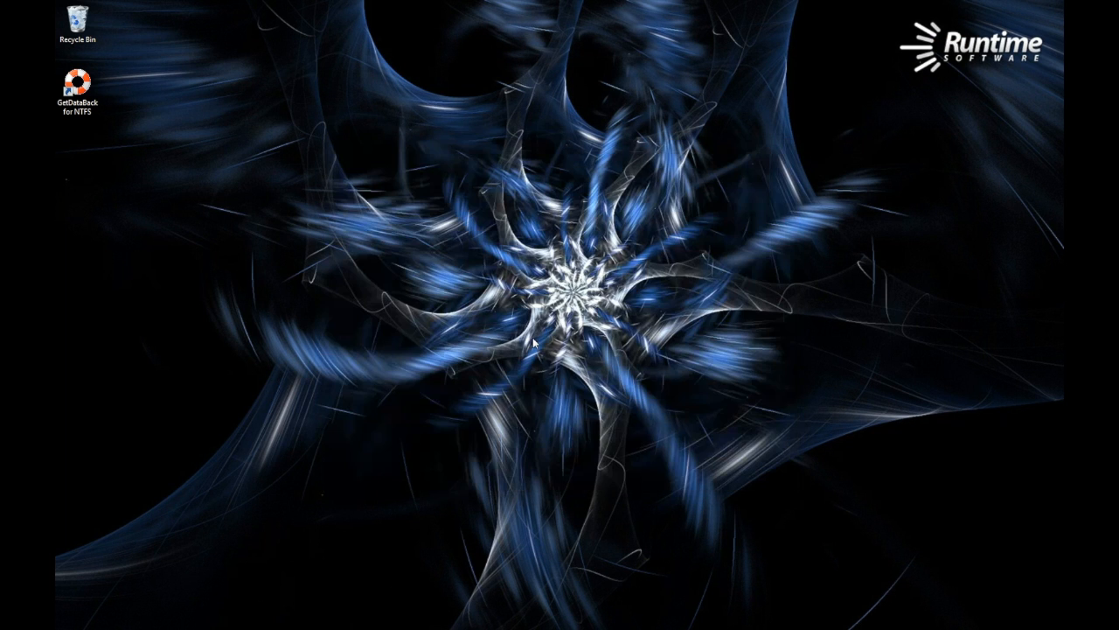